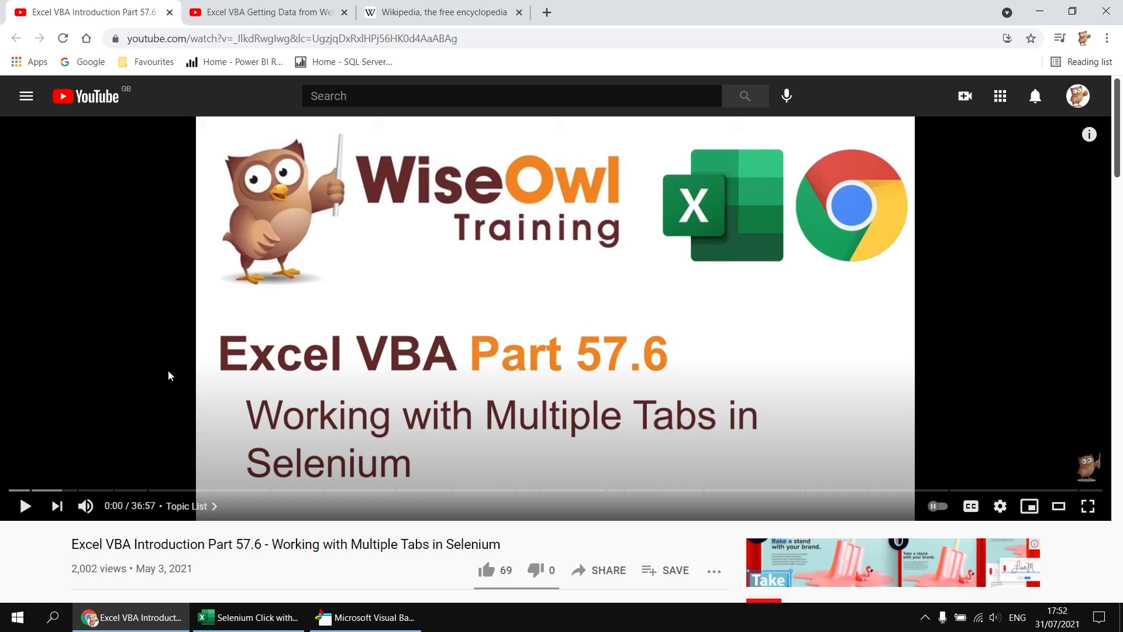
Step: Scroll down the Selenium video page to the highlighted comment about shift-clicking links
{"action": "scroll", "scroll_direction": "down", "scroll_amount": 3}
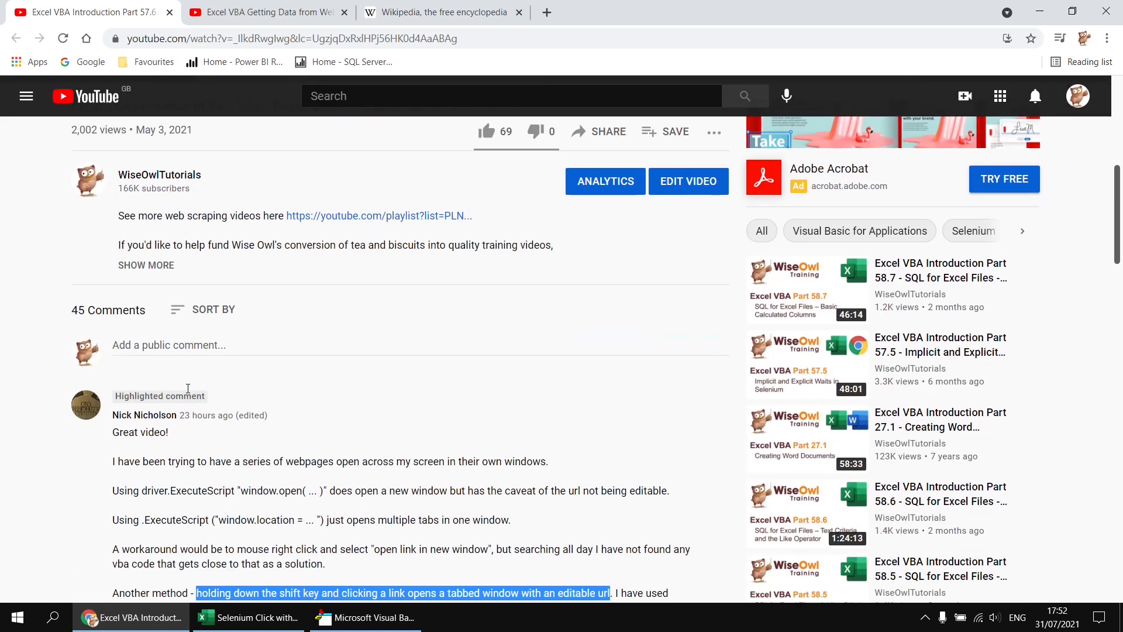
{"action": "scroll", "scroll_direction": "down", "scroll_amount": 3}
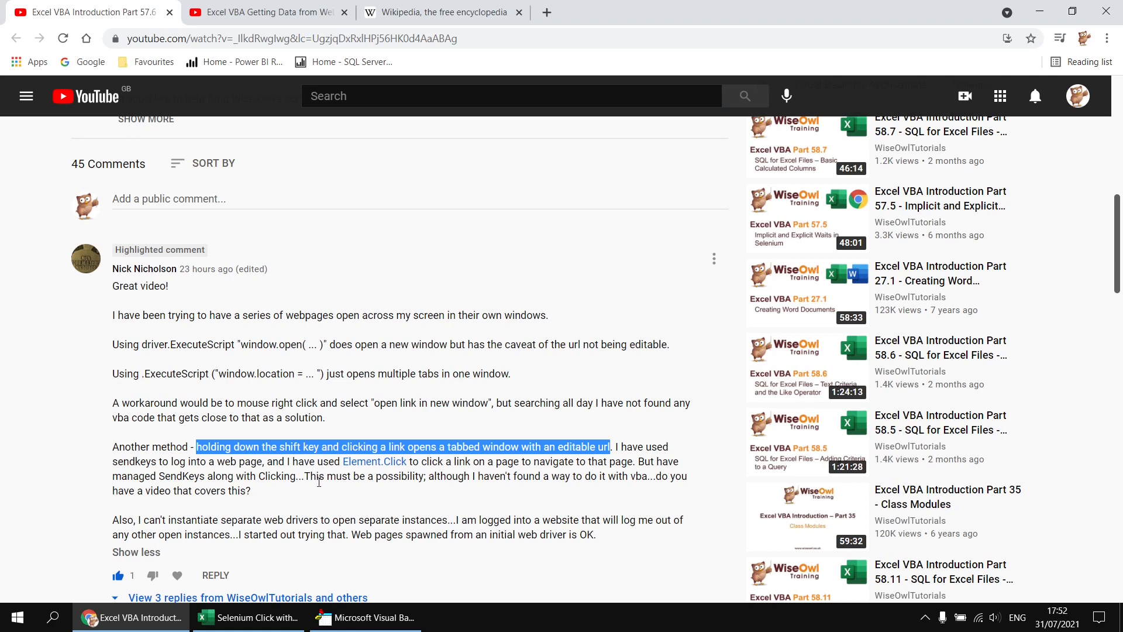
{"action": "mouse_move", "coordinate": [319, 488]}
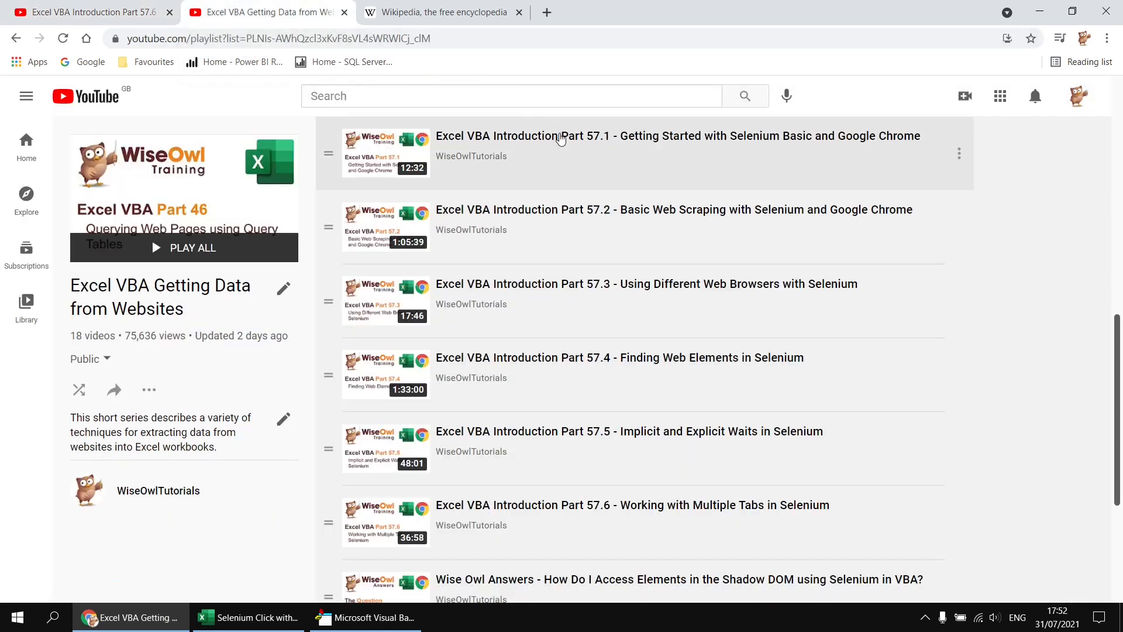
{"action": "mouse_move", "coordinate": [572, 529]}
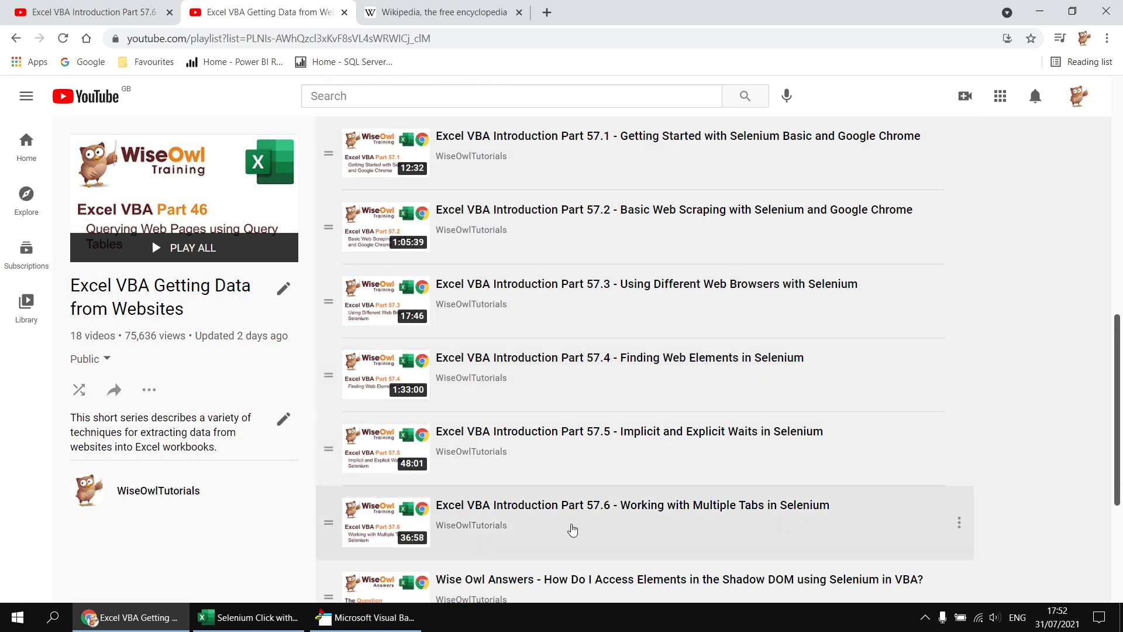
{"action": "mouse_move", "coordinate": [578, 560]}
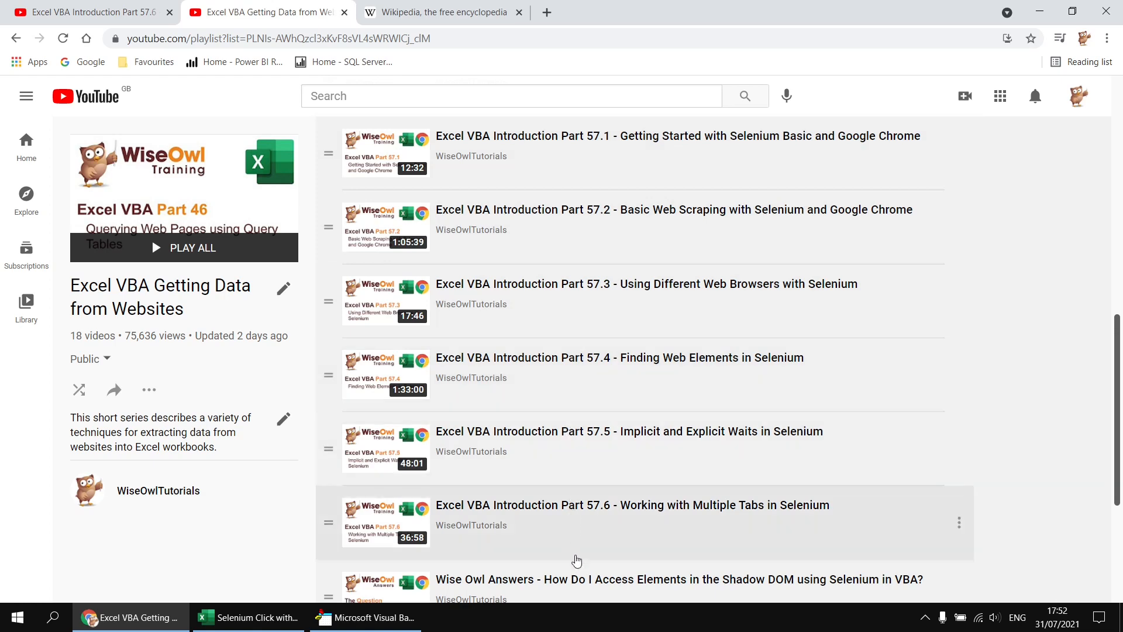
{"action": "mouse_move", "coordinate": [426, 26]}
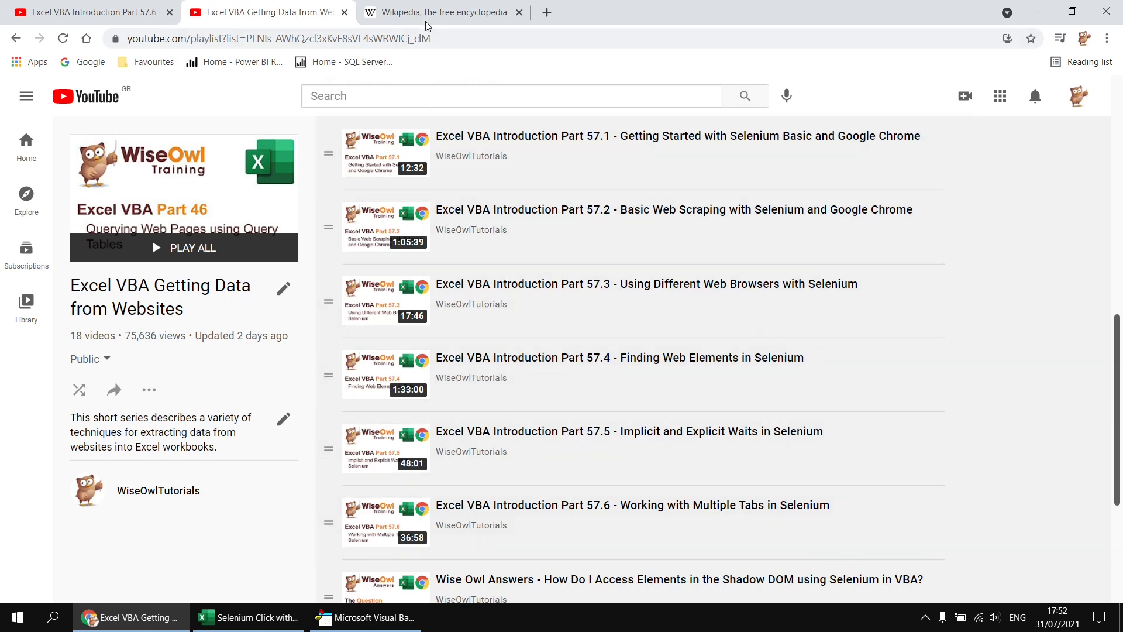
Step: View the Wikipedia main page, then bring up the 'Selenium Click with Modifier Key' workbook
{"action": "left_click", "coordinate": [442, 12]}
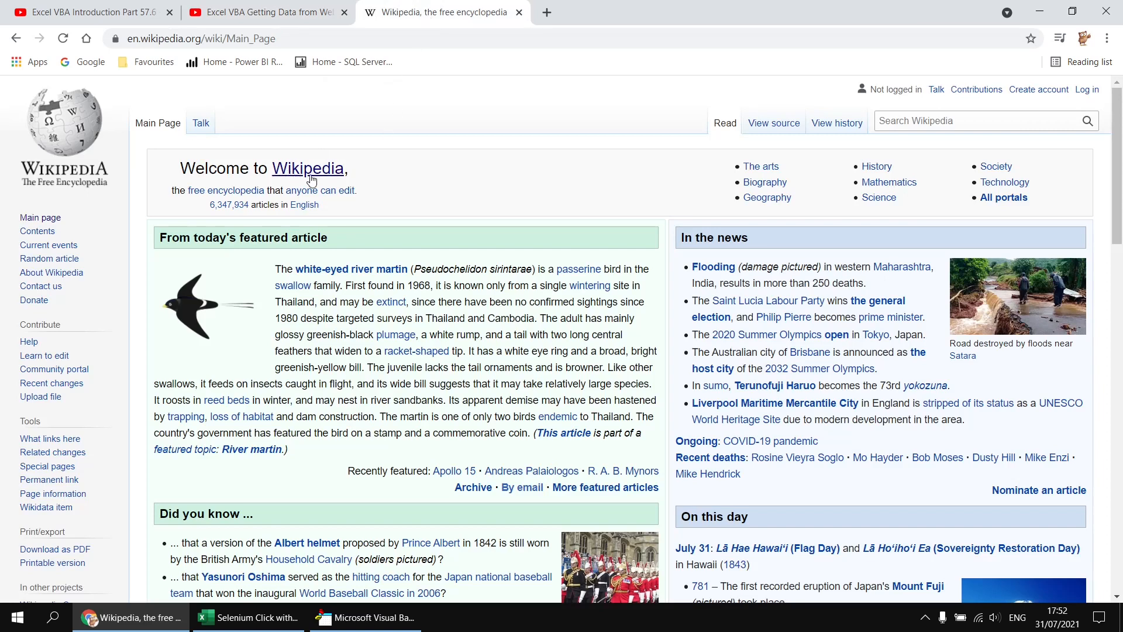
{"action": "mouse_move", "coordinate": [307, 169]}
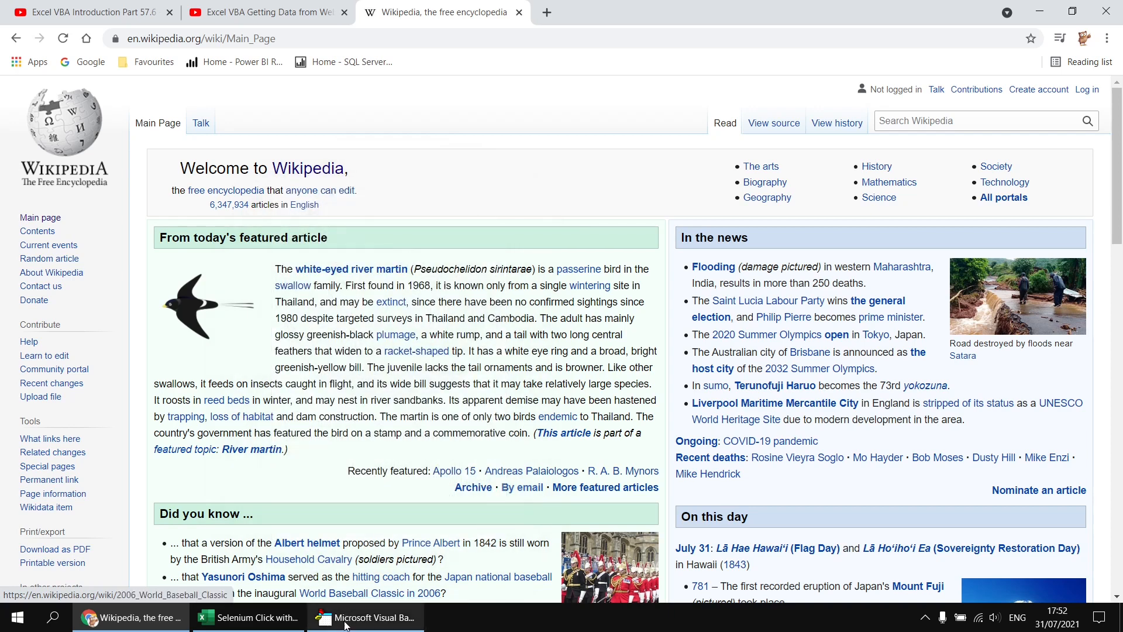
{"action": "left_click", "coordinate": [249, 617]}
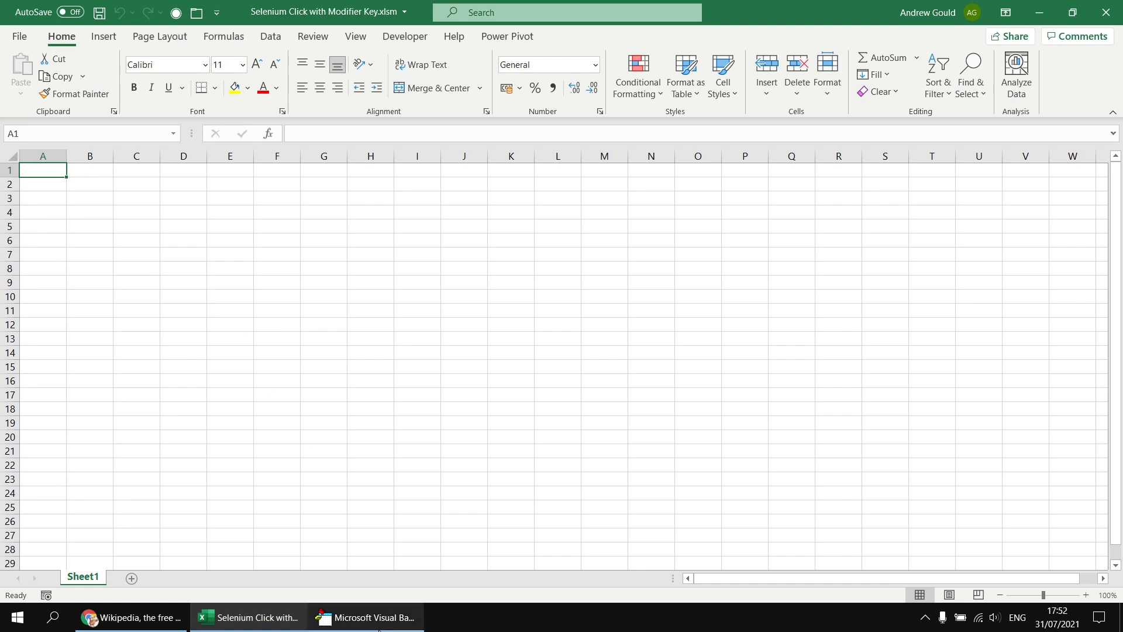
Step: Add e.Click below the FindElementByCss line in the ShiftClick macro
{"action": "left_click", "coordinate": [364, 617]}
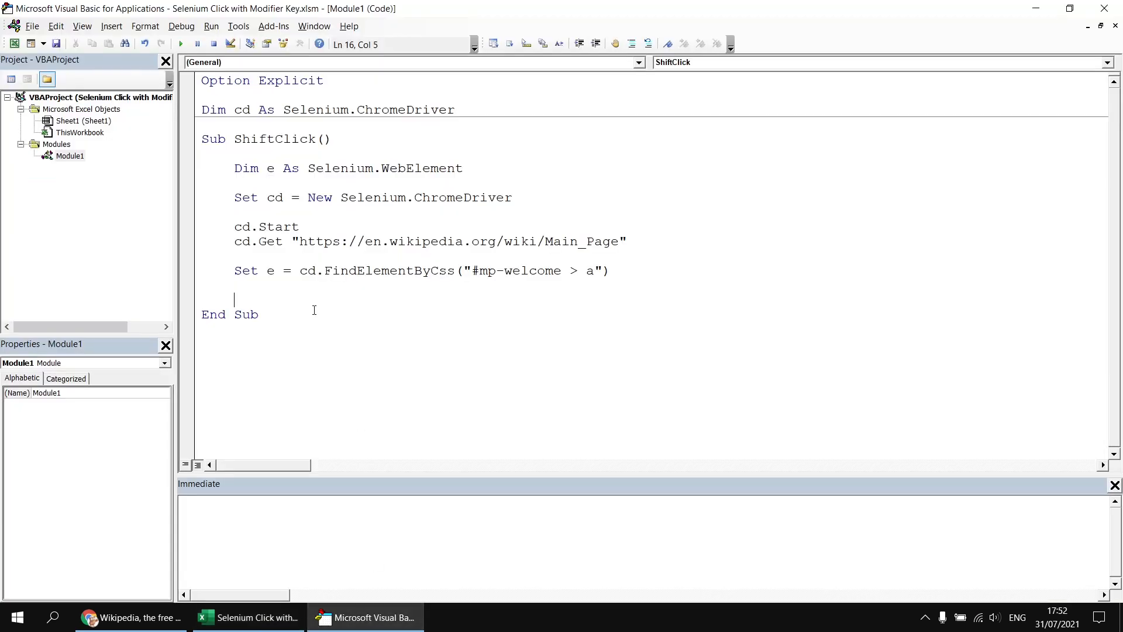
{"action": "mouse_move", "coordinate": [318, 241]}
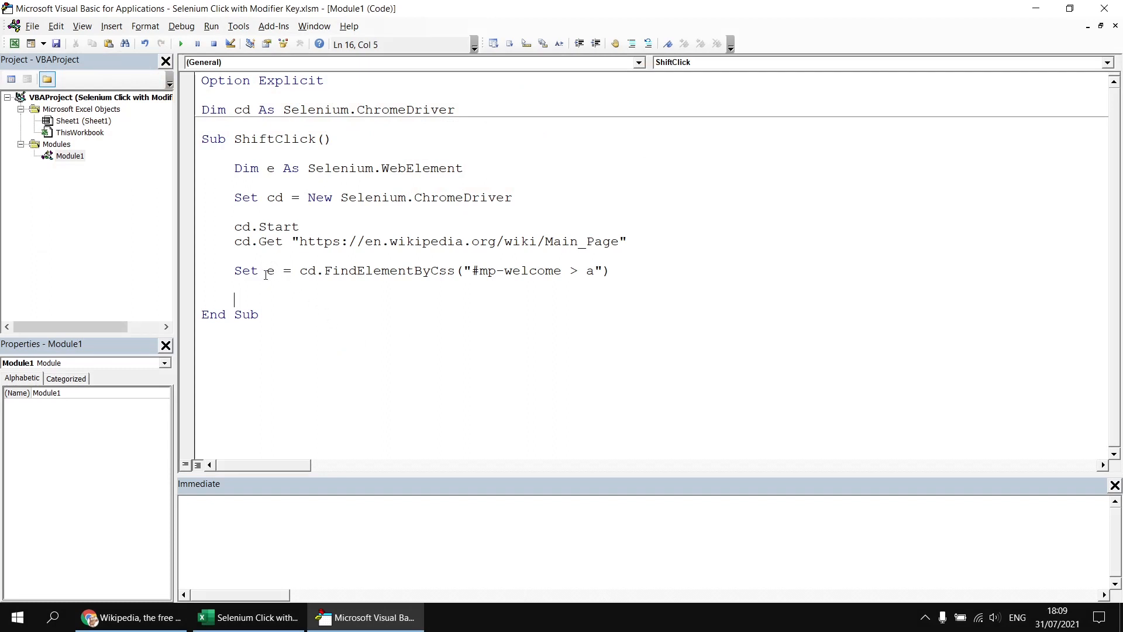
{"action": "type", "text": "e"}
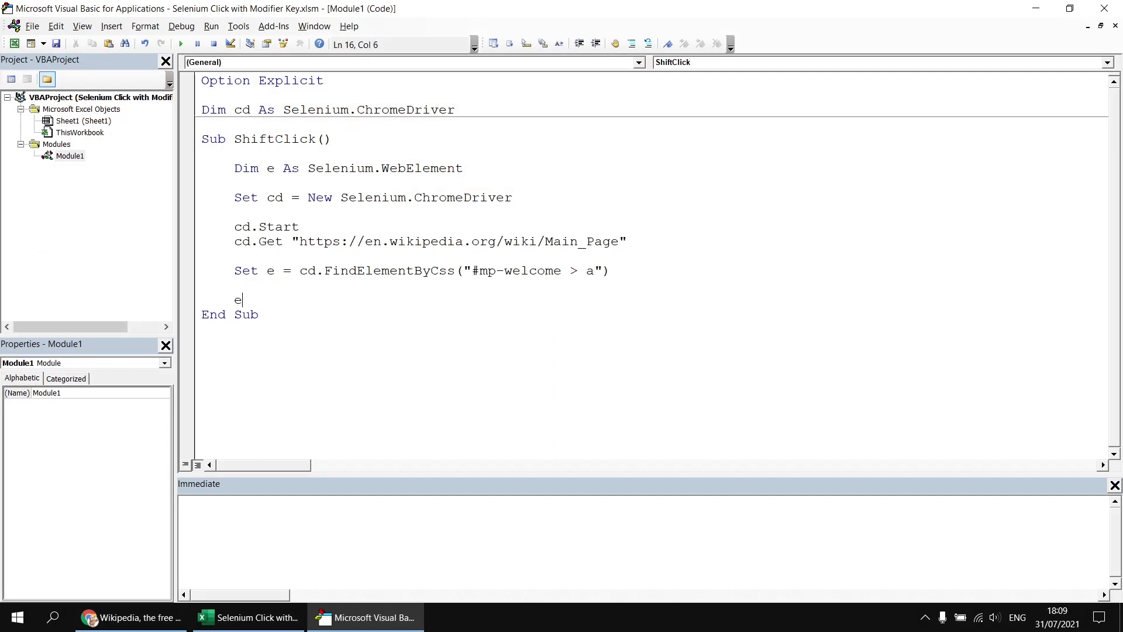
{"action": "type", "text": ".Click"}
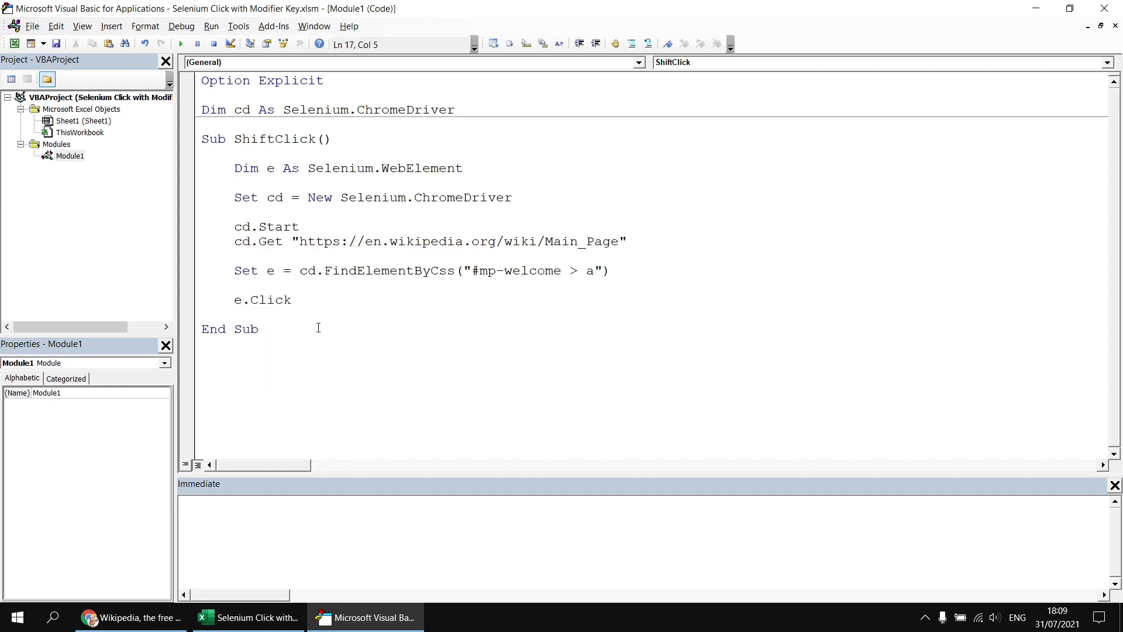
Step: Run ShiftClick, confirm the Wikipedia article opened, and close the automated Chrome window
{"action": "left_click", "coordinate": [181, 44]}
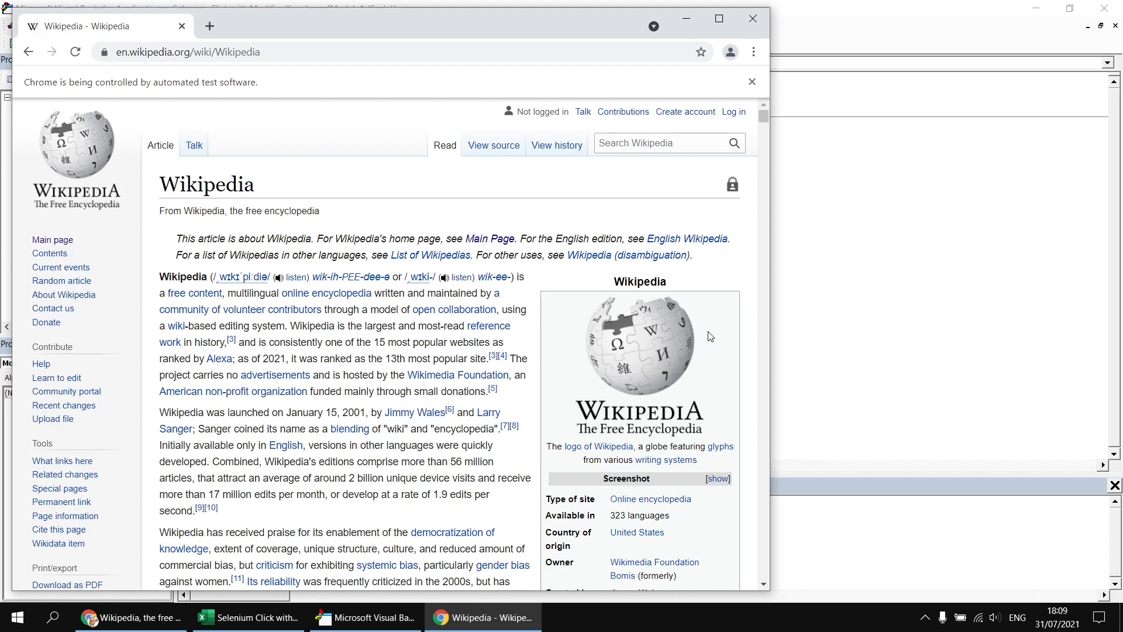
{"action": "mouse_move", "coordinate": [753, 19]}
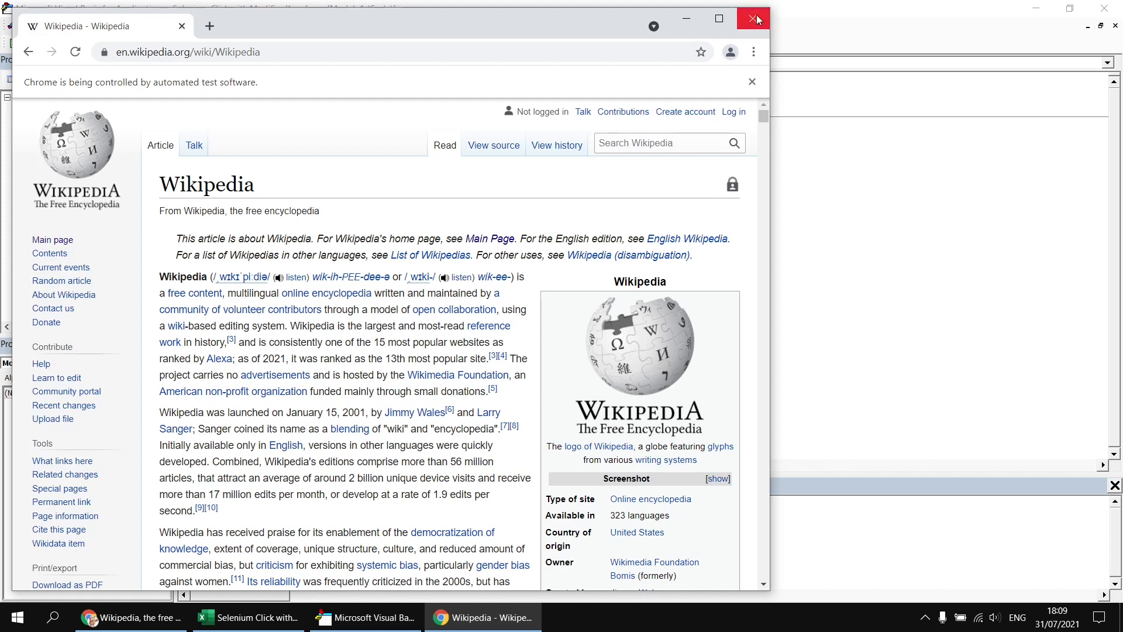
{"action": "left_click", "coordinate": [753, 18]}
{"action": "type", "text": "e.Click"}
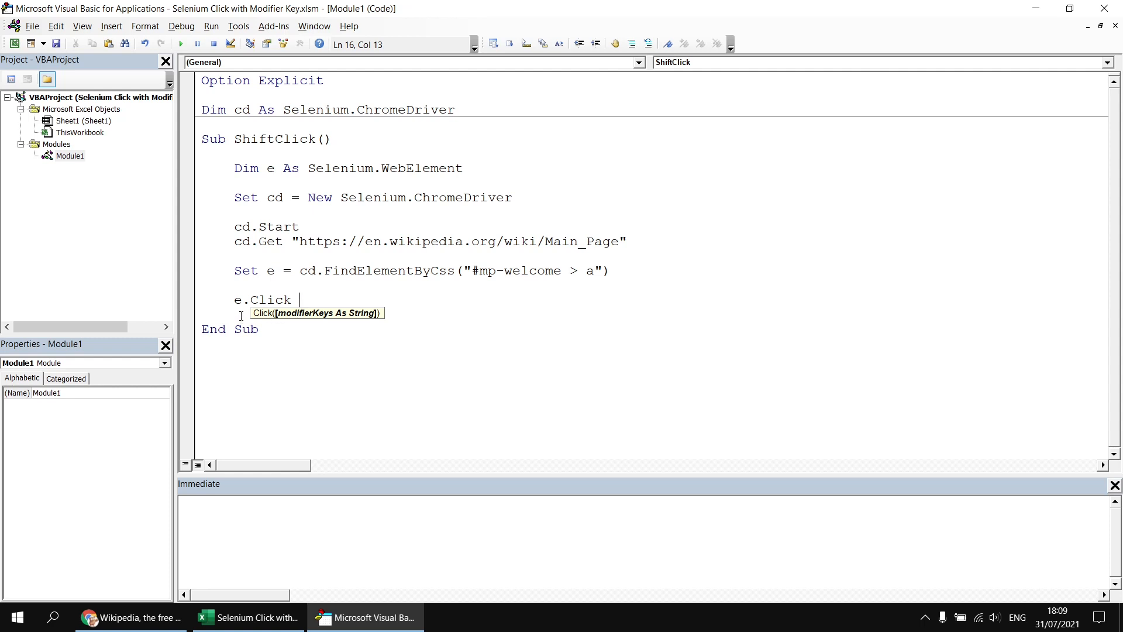
Step: Declare 'Dim ks As Selenium.Keys' among the macro's declarations
{"action": "key", "text": "Return"}
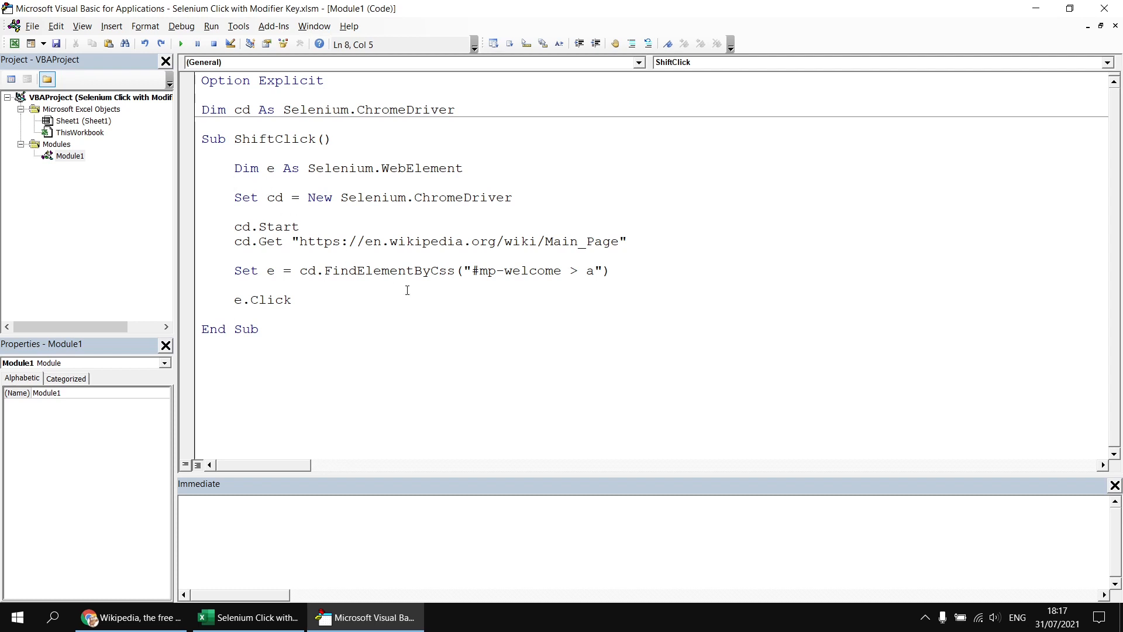
{"action": "type", "text": "dim ks as s"}
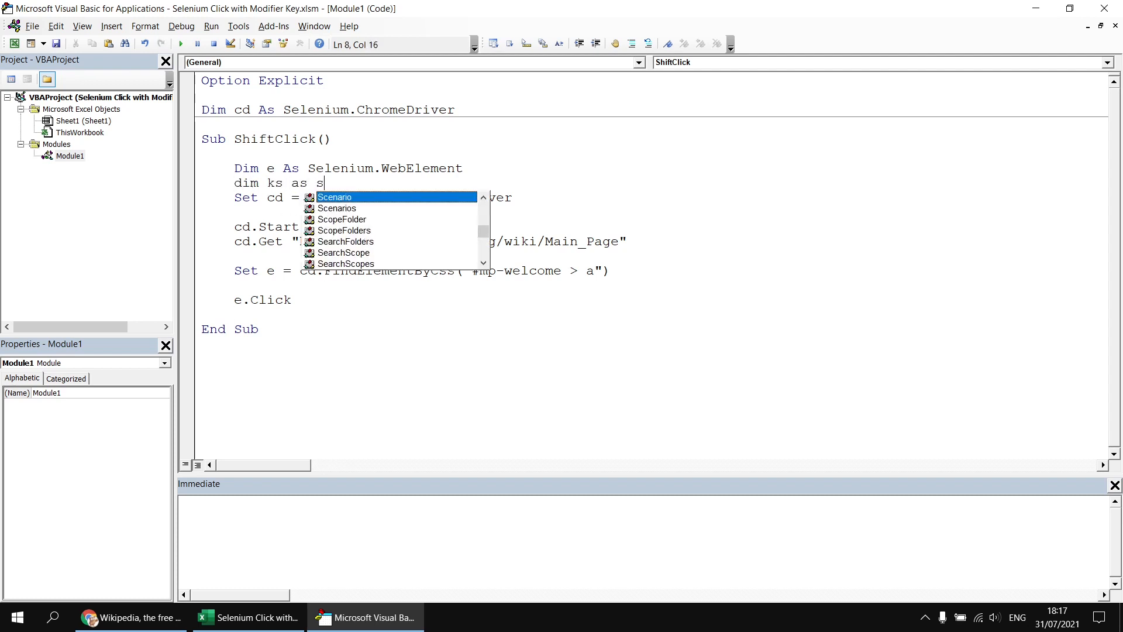
{"action": "type", "text": "elenium.key"}
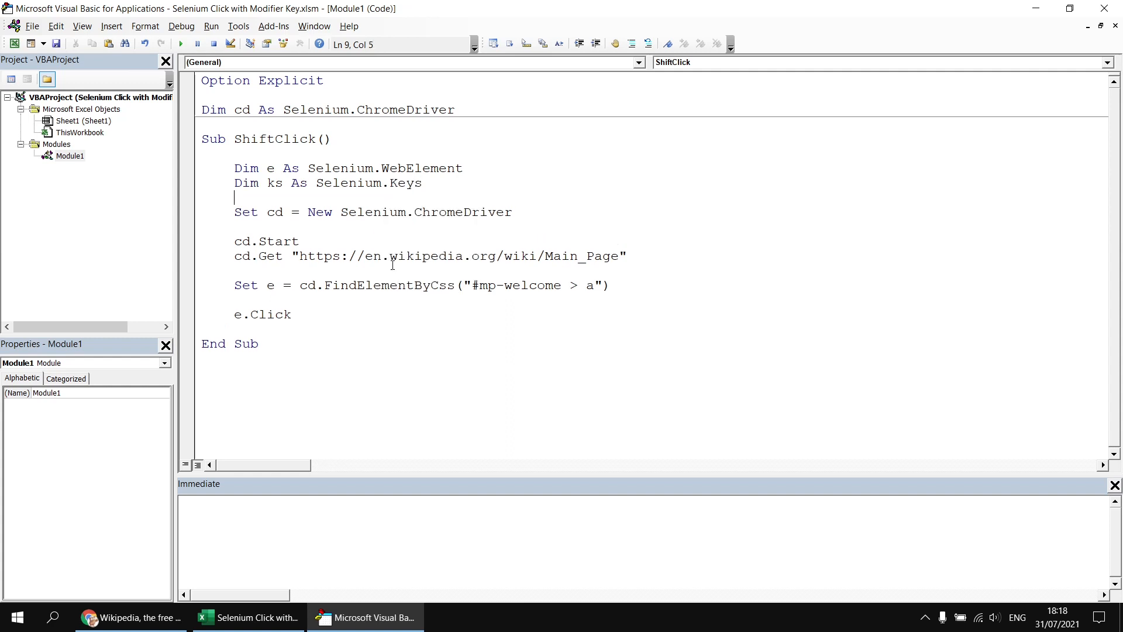
Step: Add 'Set ks = New Selenium.Keys' after the driver setup line
{"action": "left_click", "coordinate": [344, 212]}
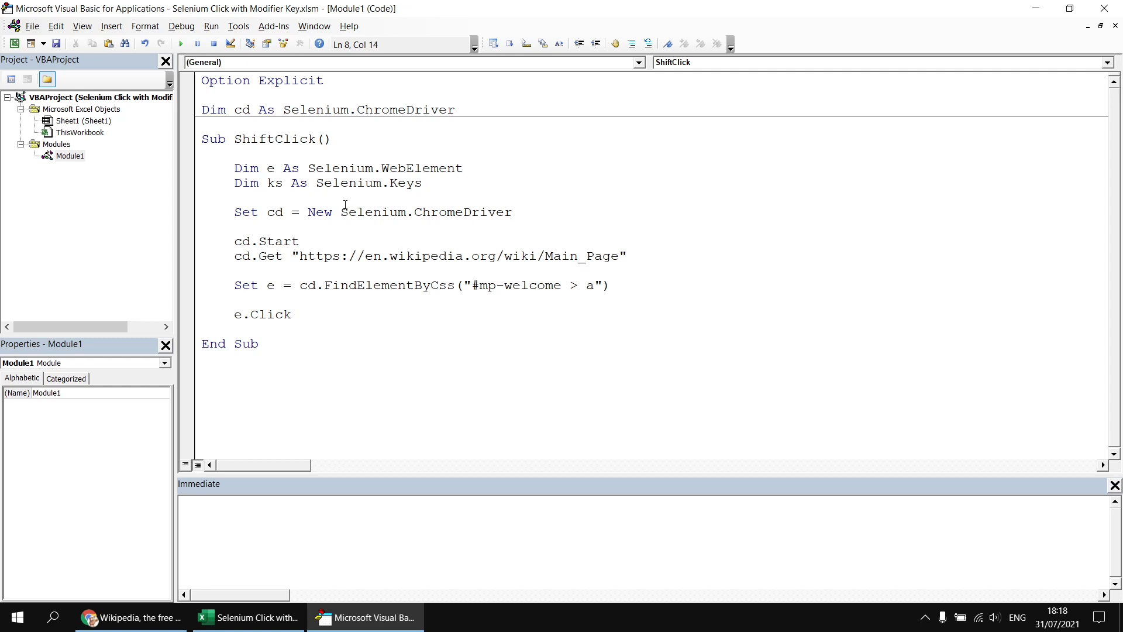
{"action": "type", "text": "new"}
{"action": "left_click", "coordinate": [669, 226]}
{"action": "type", "text": "set"}
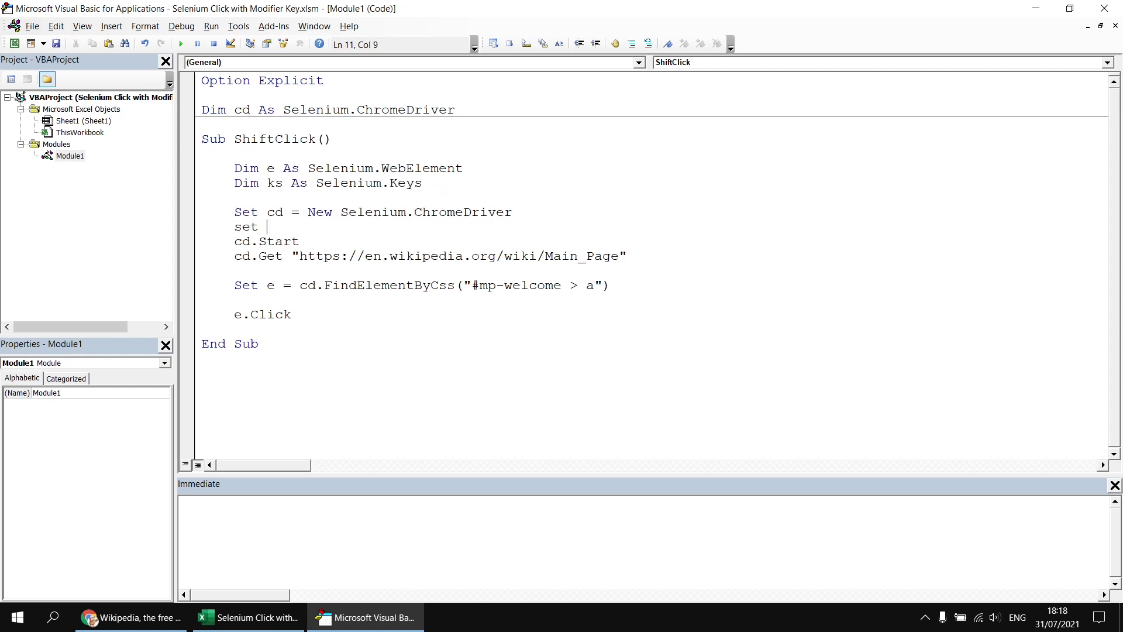
{"action": "type", "text": "ks = new s"}
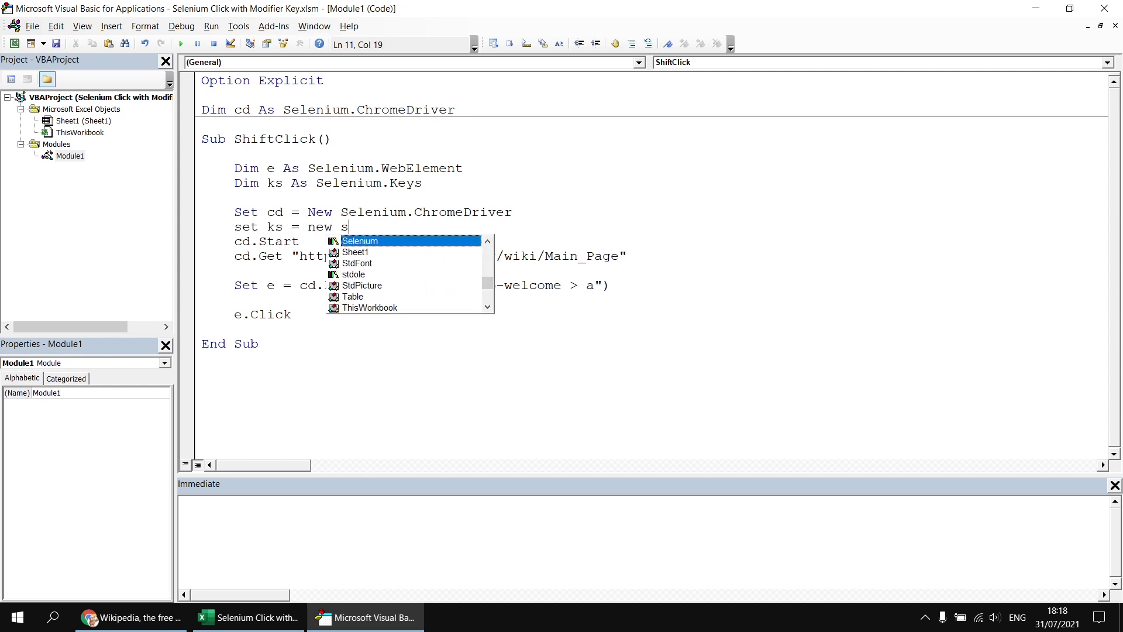
{"action": "type", "text": "elenium.keys"}
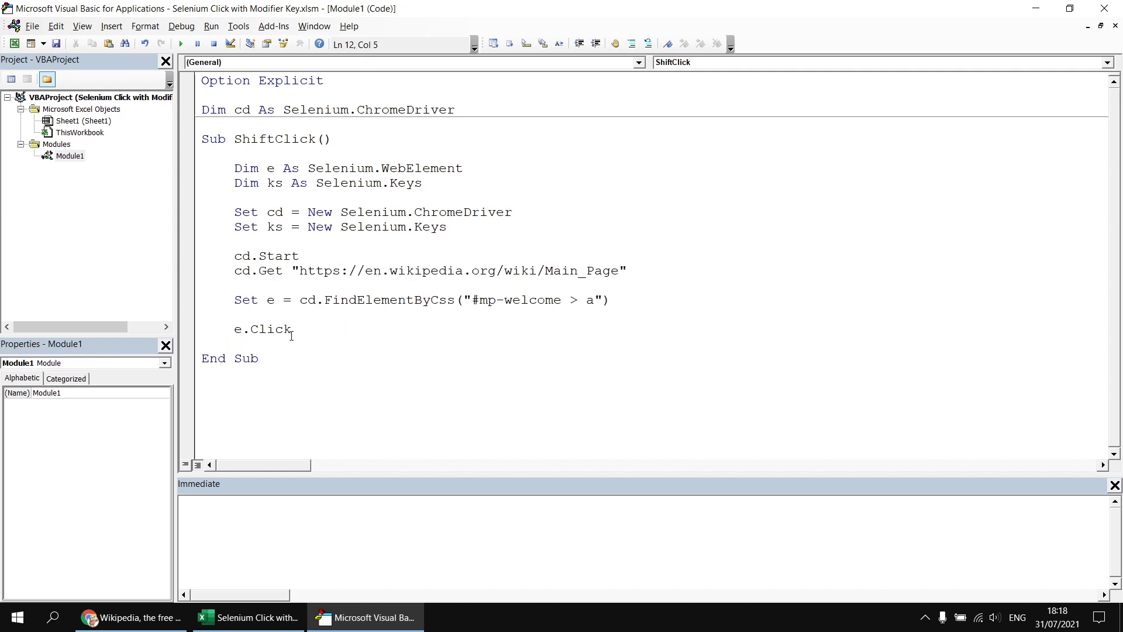
Step: Change the click line to e.Click ks.Shift
{"action": "left_click", "coordinate": [236, 242]}
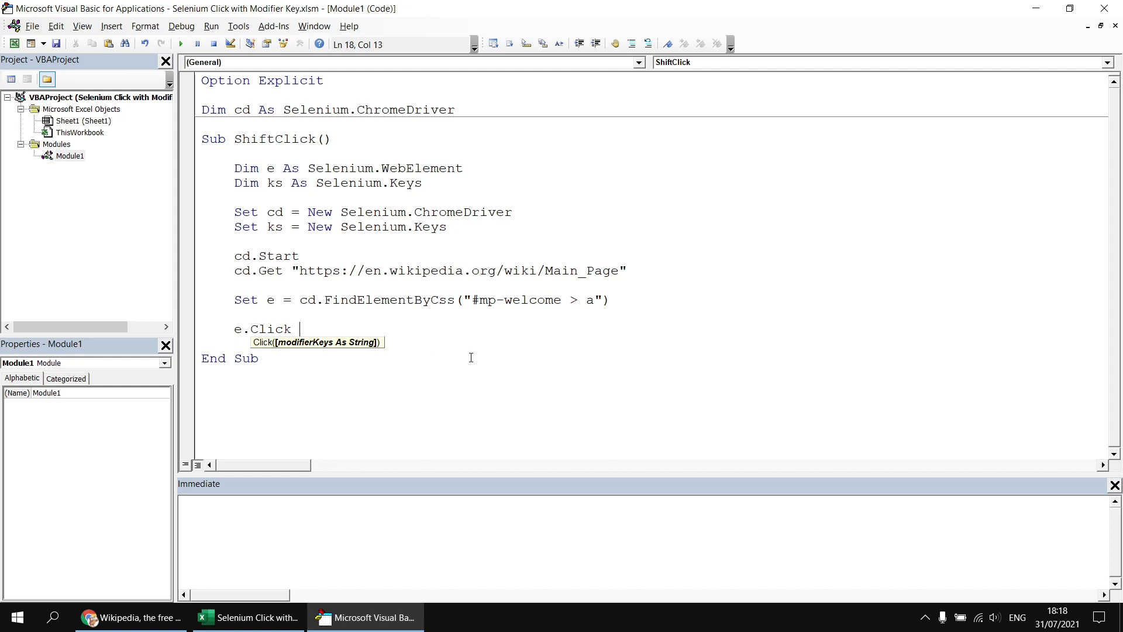
{"action": "type", "text": "ks."}
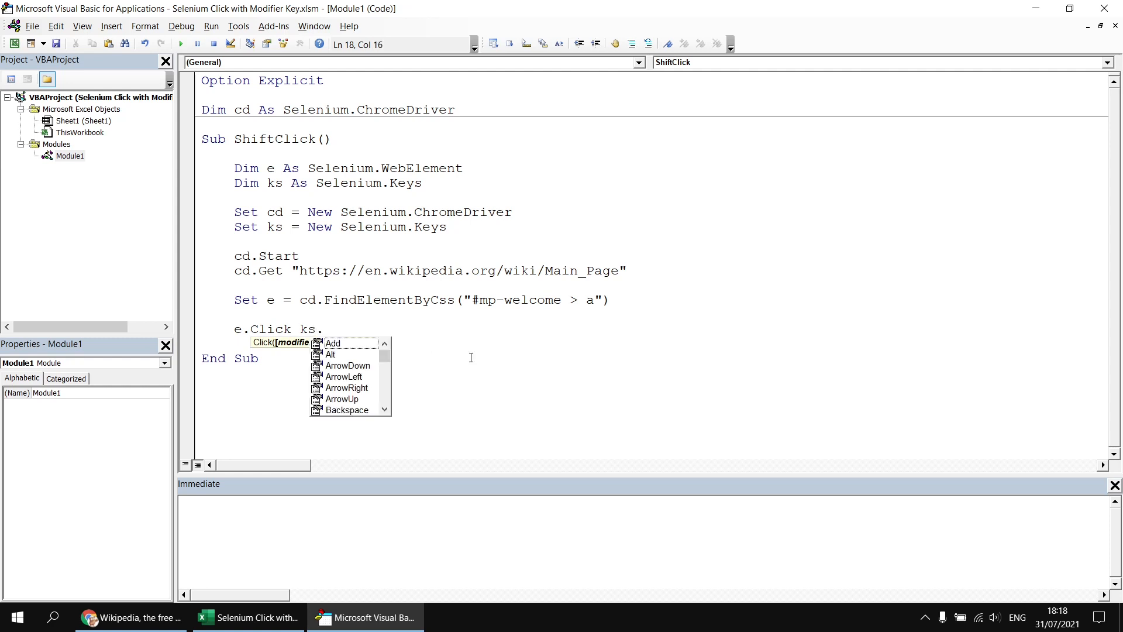
{"action": "type", "text": "shi"}
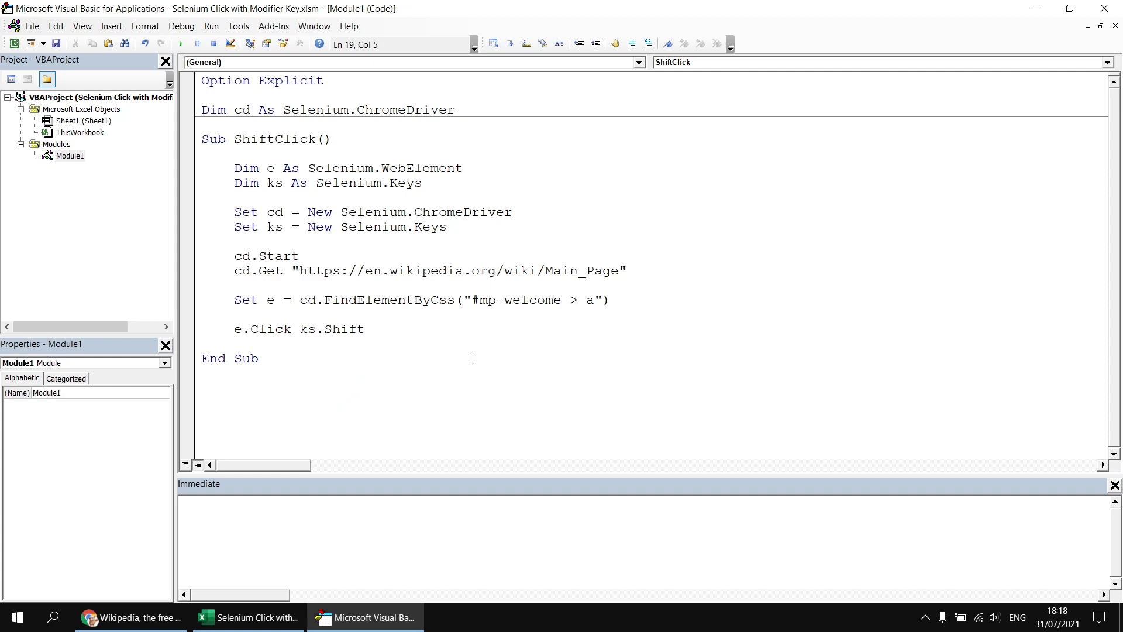
Step: Run ShiftClick so the article opens in a new Chrome window, then return to the editor
{"action": "left_click", "coordinate": [179, 44]}
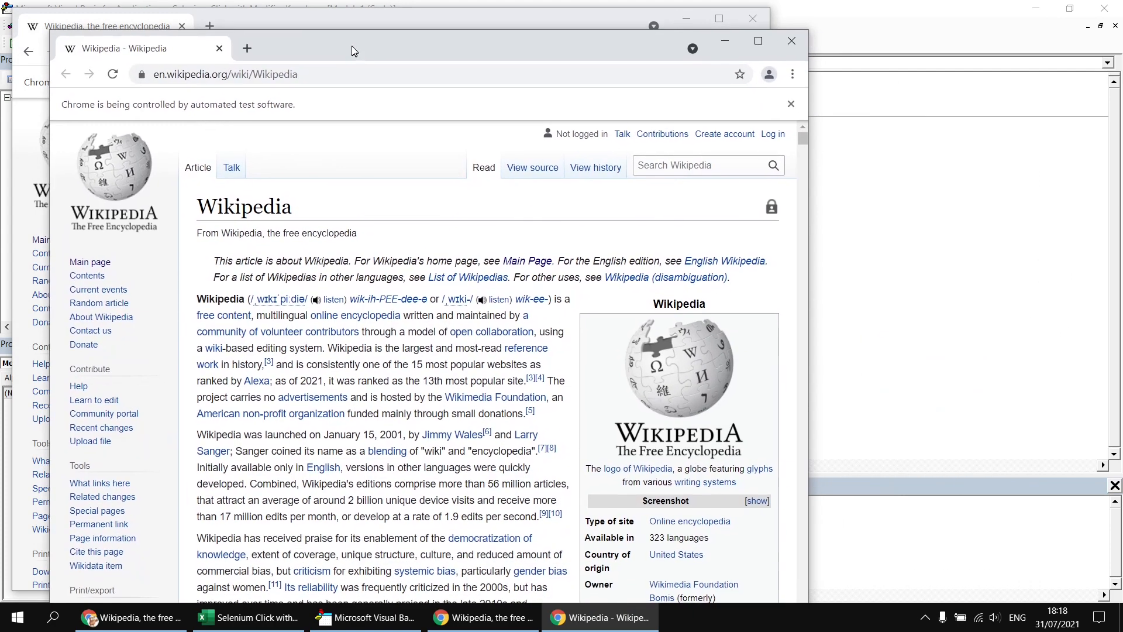
{"action": "left_click", "coordinate": [365, 617]}
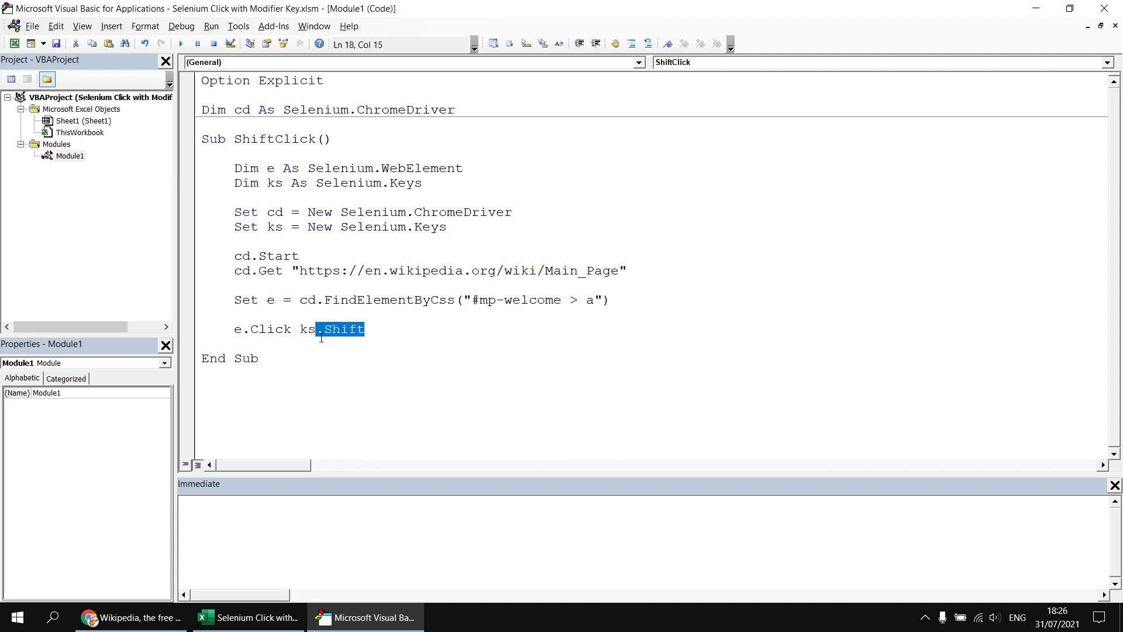
Step: Change the modifier to ks.Control and run the macro to open a background tab
{"action": "type", "text": ".Control"}
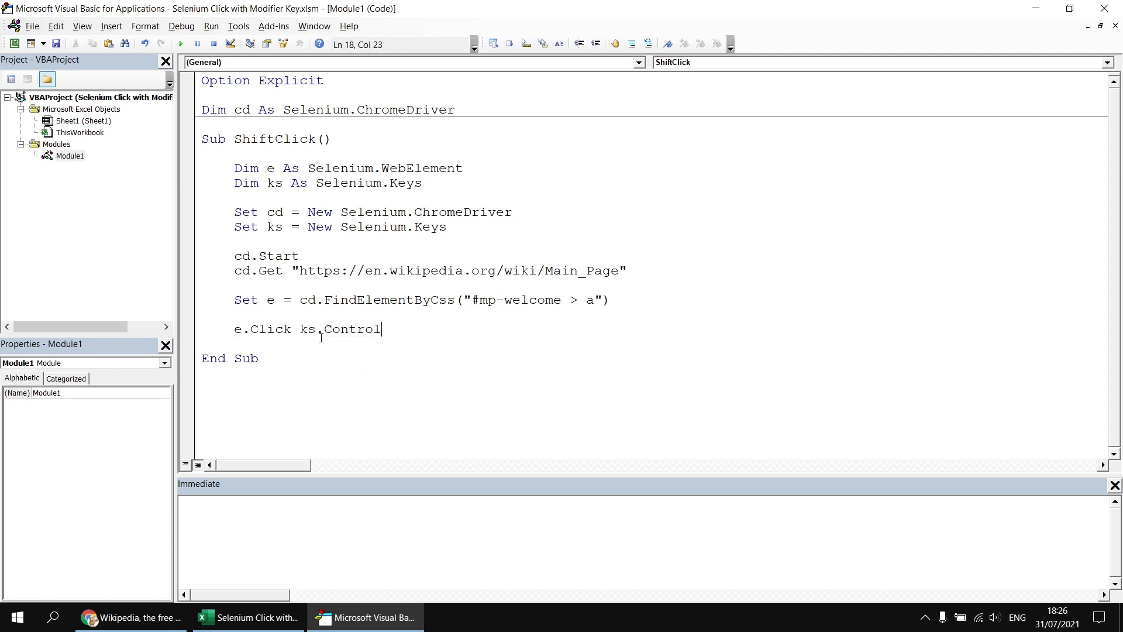
{"action": "key", "text": "Return"}
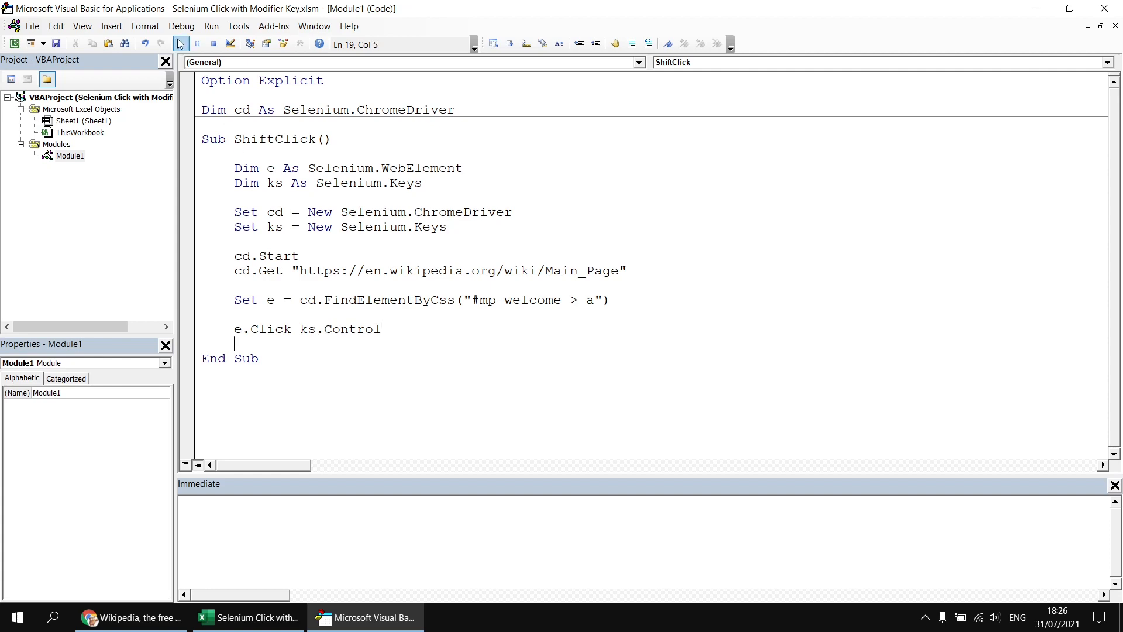
{"action": "left_click", "coordinate": [211, 44]}
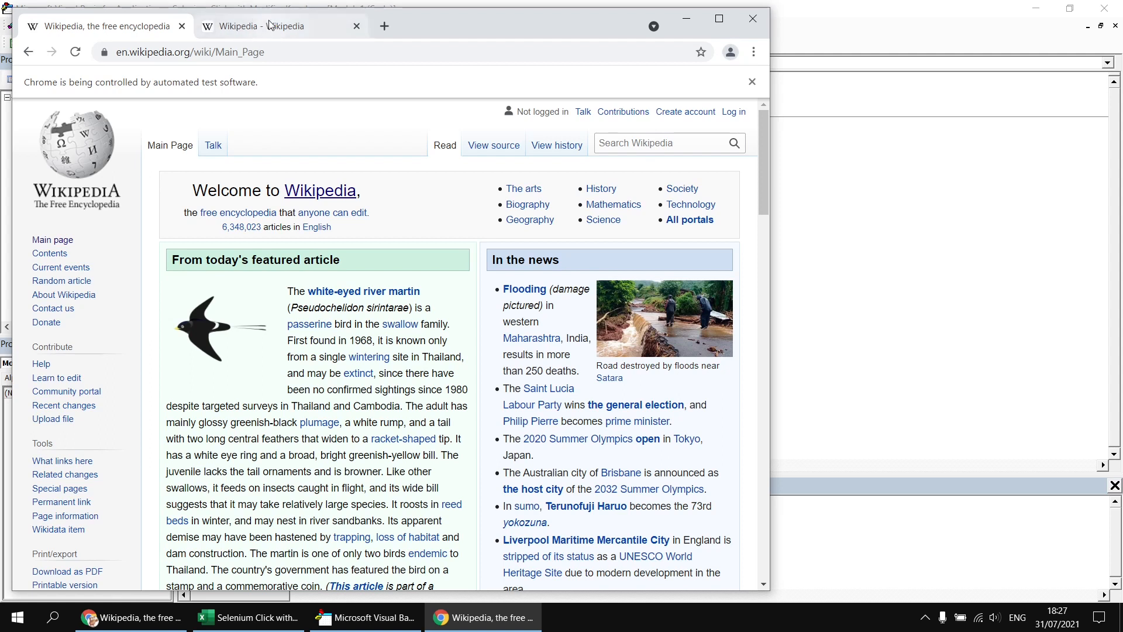
{"action": "mouse_move", "coordinate": [371, 141]}
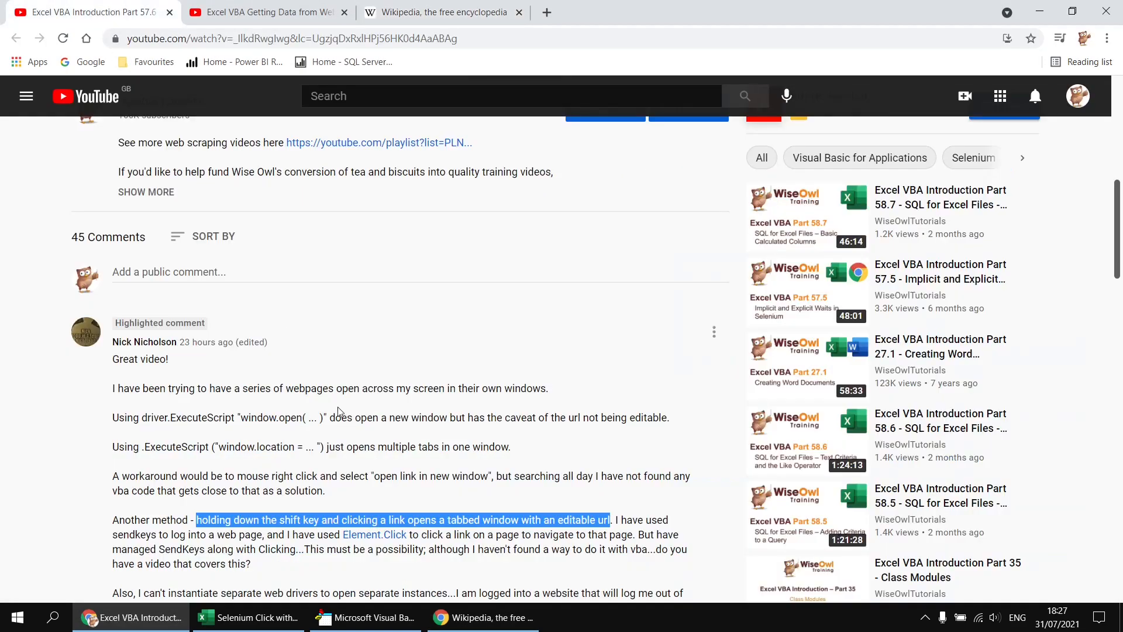
Step: Scroll up to the 'Working with Multiple Tabs in Selenium' video, then return to the editor
{"action": "scroll", "scroll_direction": "up", "scroll_amount": 3}
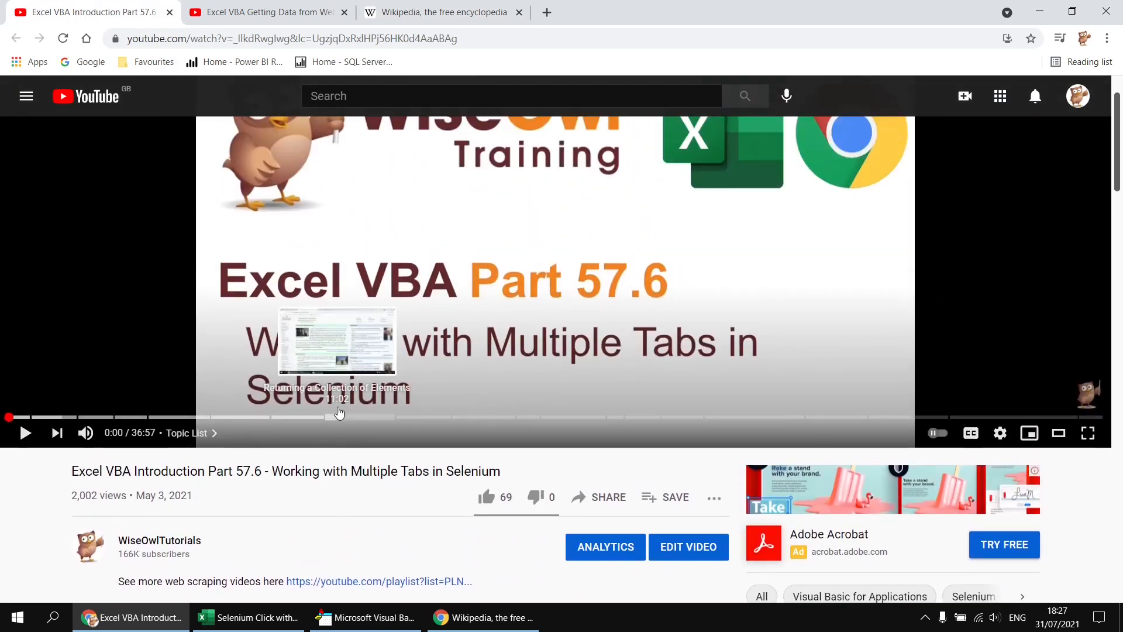
{"action": "mouse_move", "coordinate": [470, 357]}
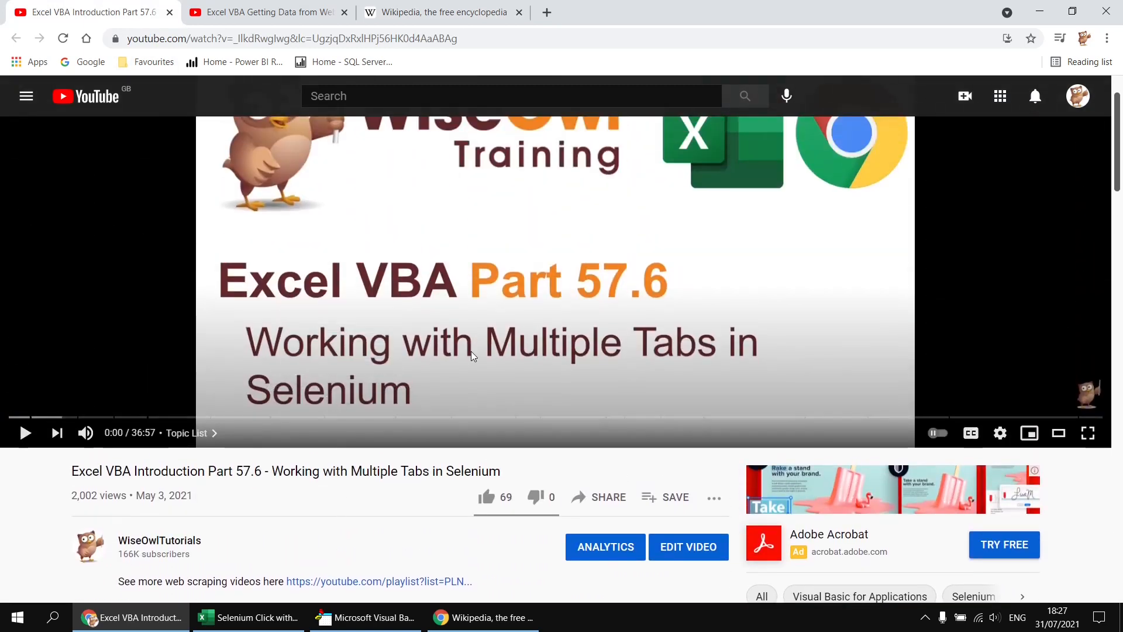
{"action": "left_click", "coordinate": [373, 617]}
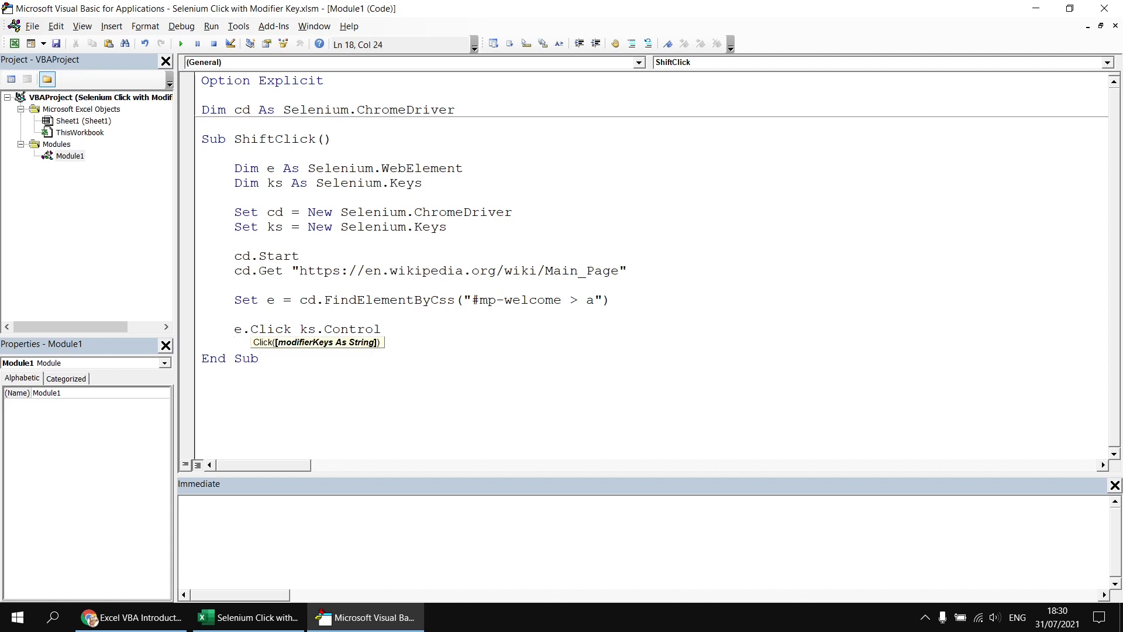
Step: Change the click to e.Click ks.Control & ks.Shift and run the macro
{"action": "type", "text": "& k"}
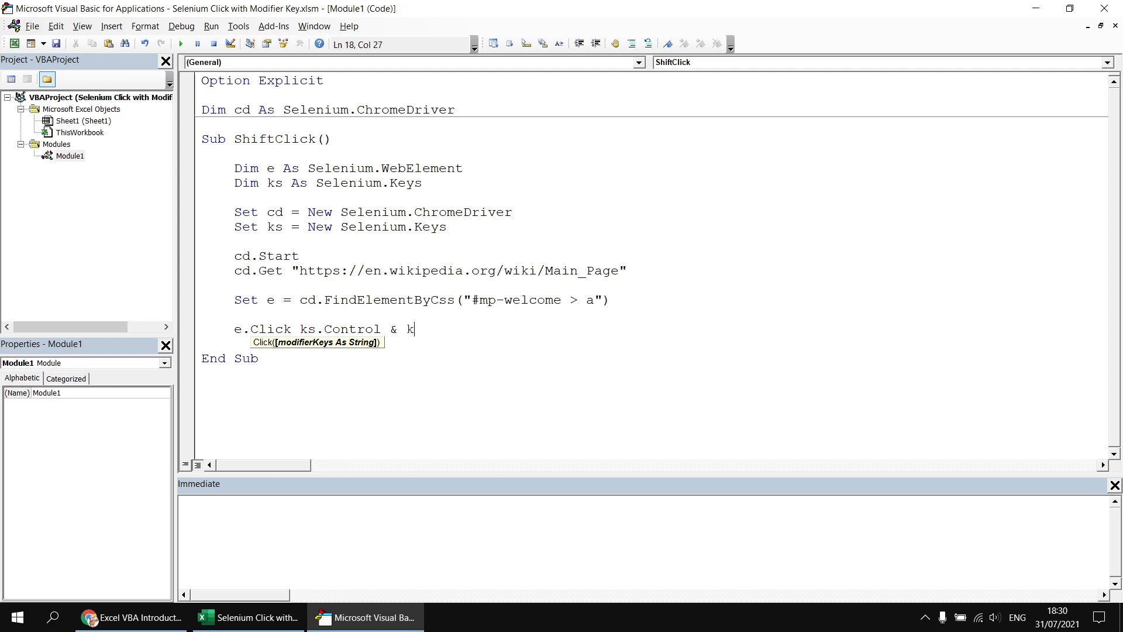
{"action": "type", "text": "s.Shift"}
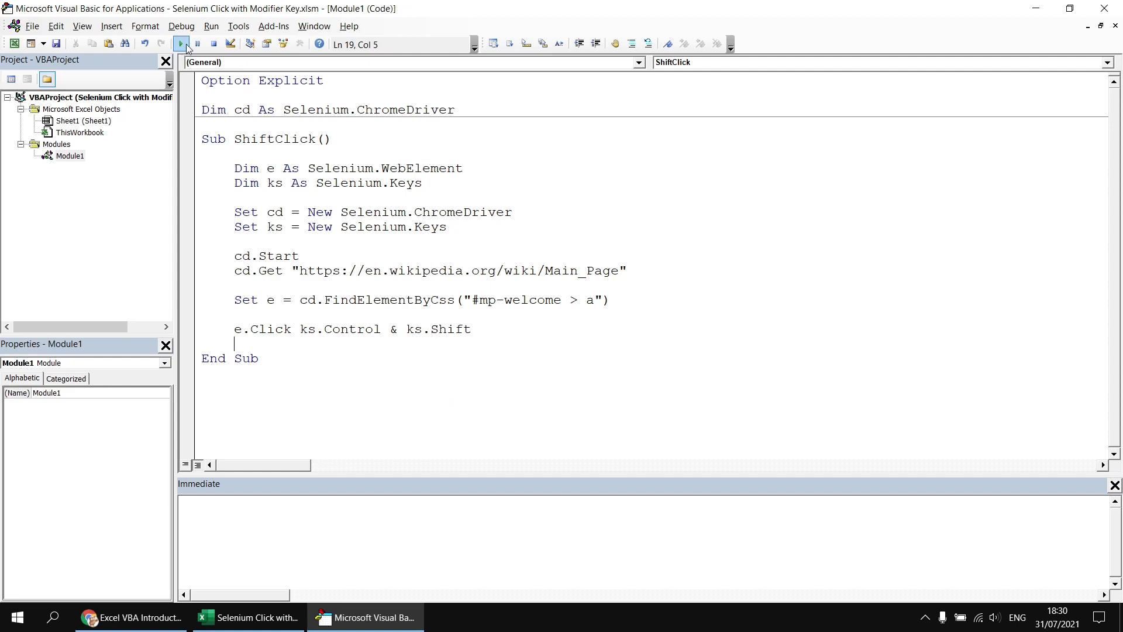
{"action": "left_click", "coordinate": [180, 44]}
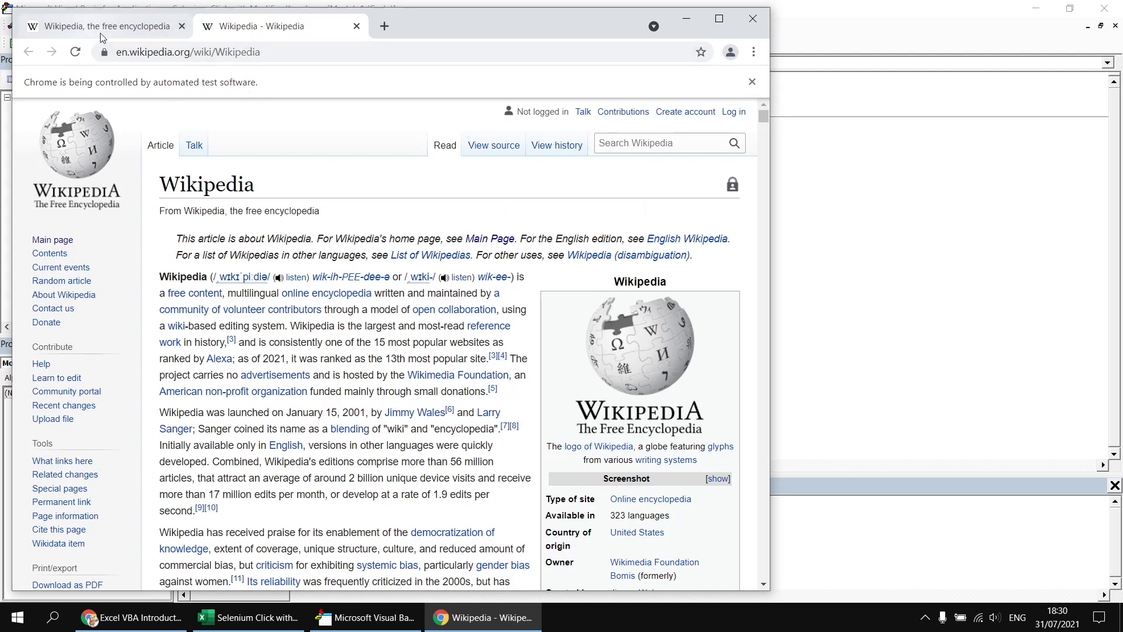
{"action": "mouse_move", "coordinate": [258, 115]}
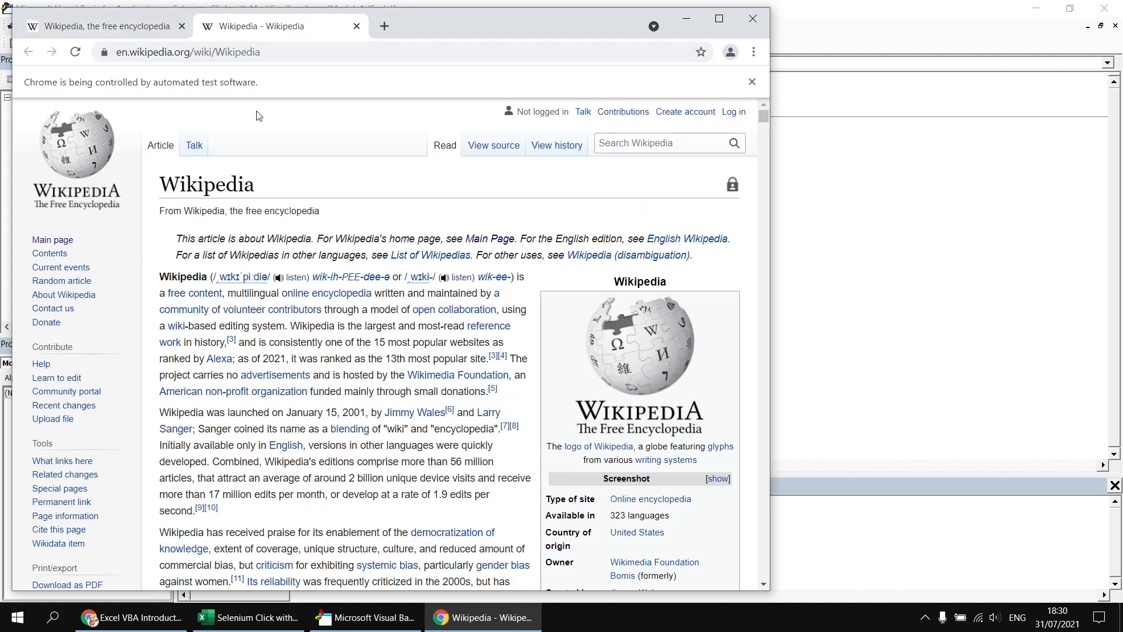
{"action": "mouse_move", "coordinate": [412, 134]}
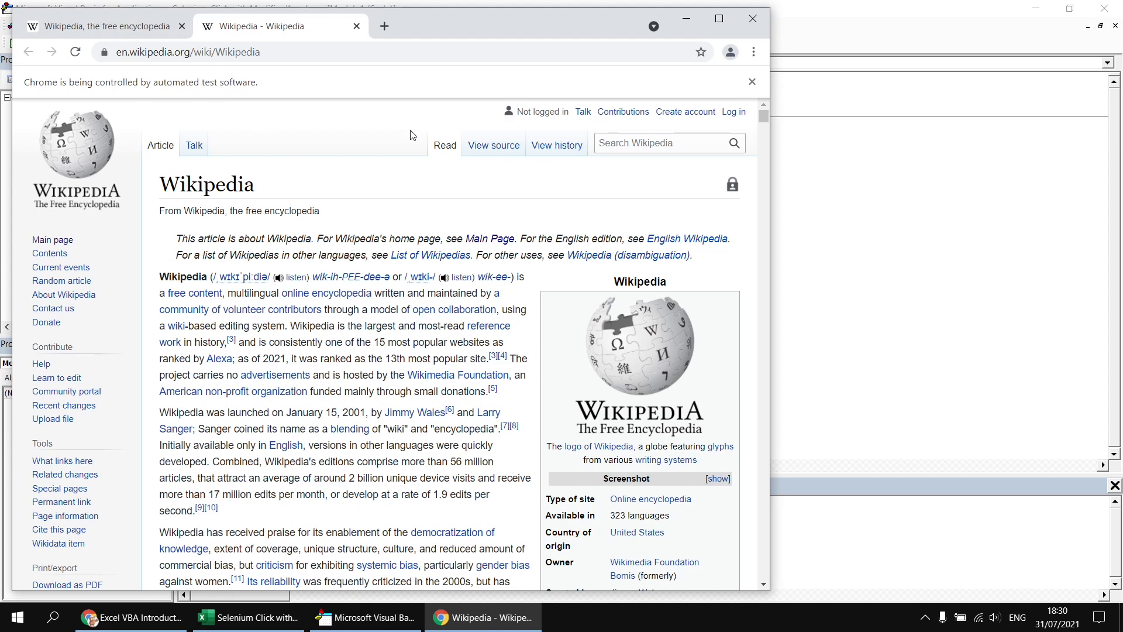
Step: Reorder the click modifiers to ks.Shift & ks.Control, rerun, and close Chrome
{"action": "left_click", "coordinate": [364, 617]}
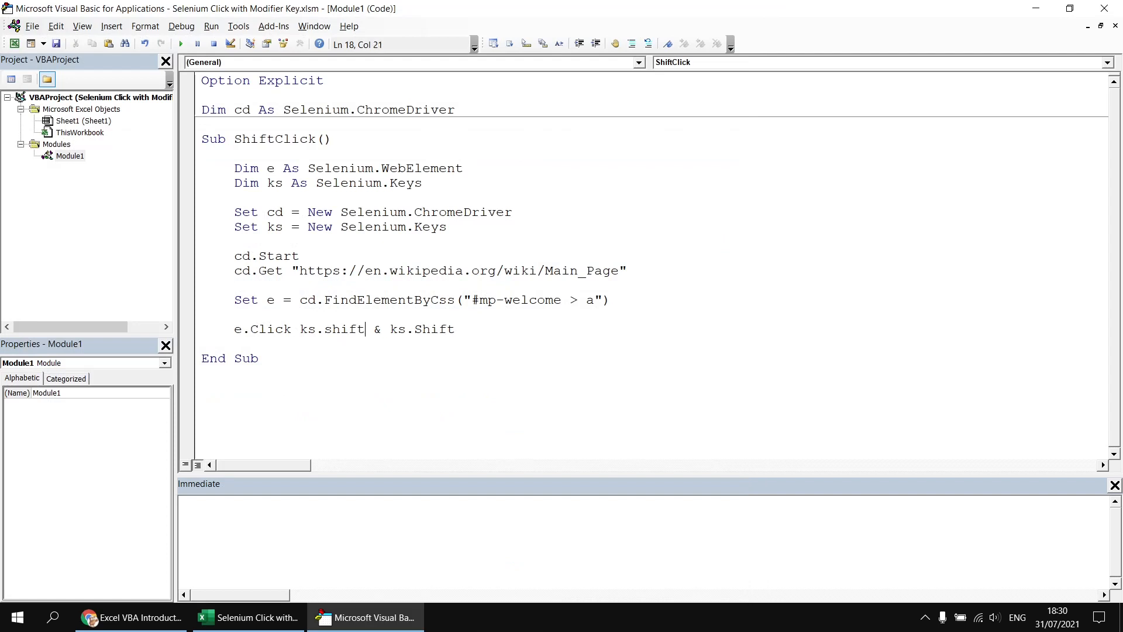
{"action": "type", "text": "cont"}
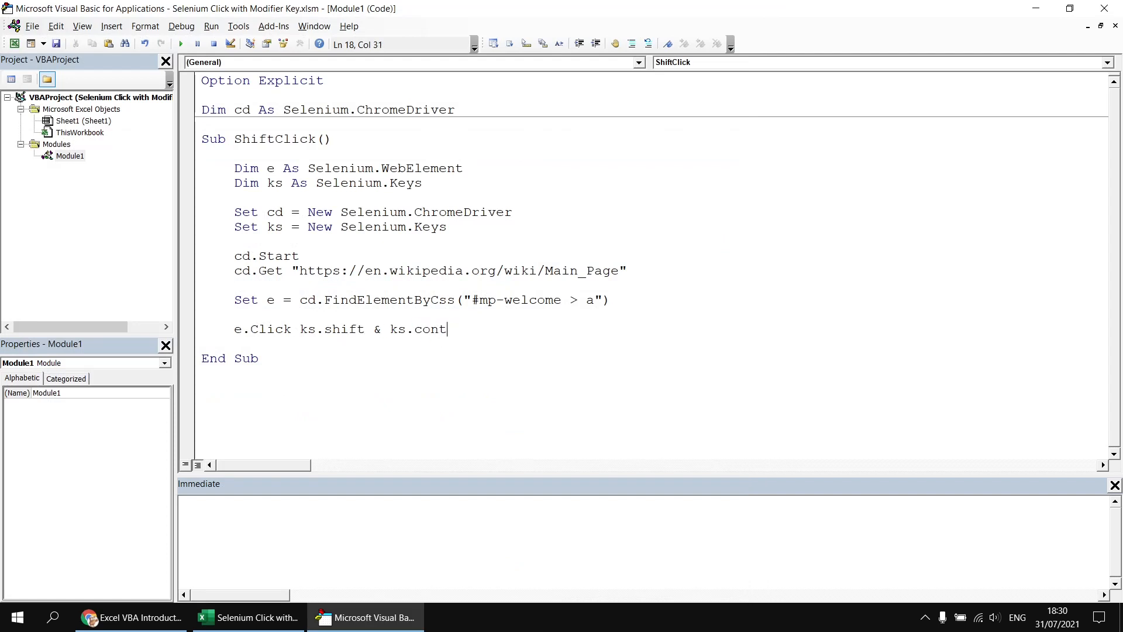
{"action": "type", "text": "rol"}
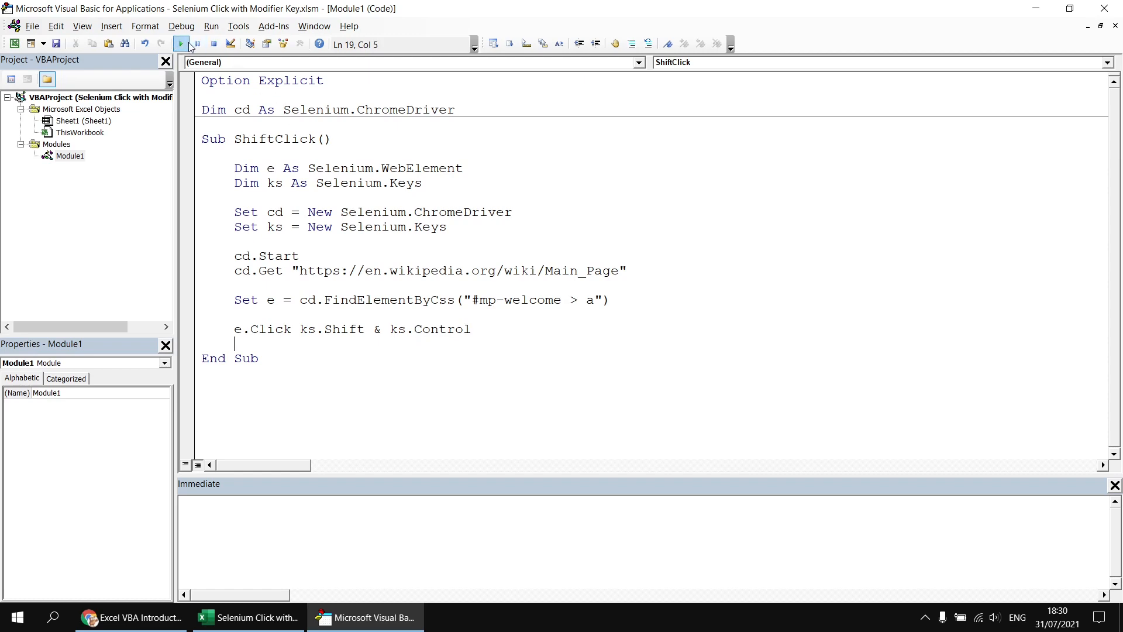
{"action": "left_click", "coordinate": [181, 43]}
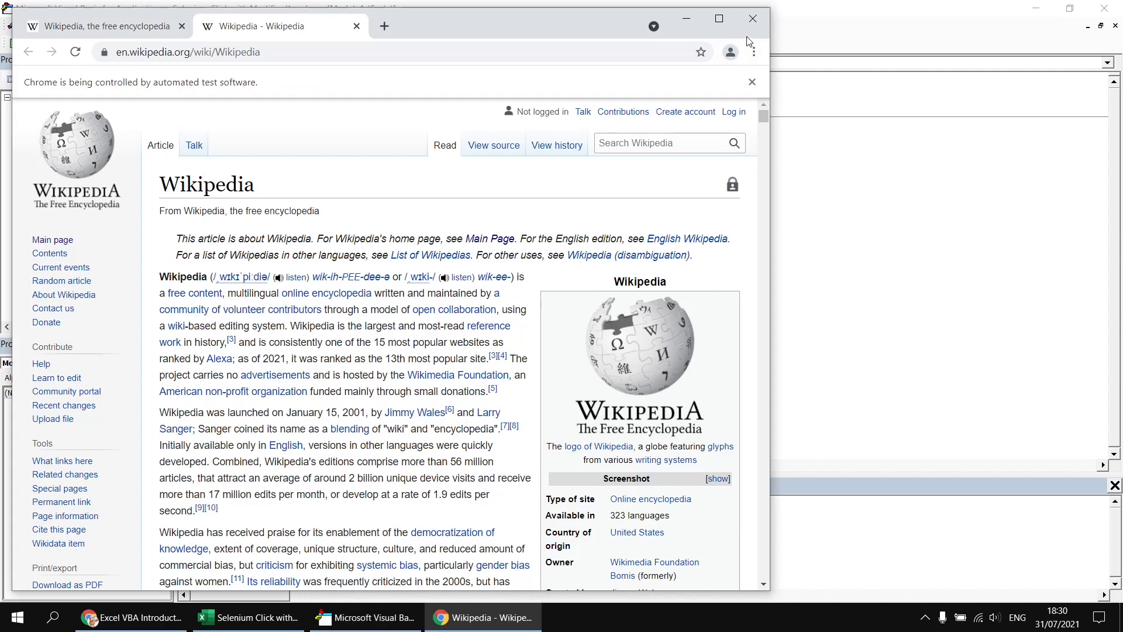
{"action": "left_click", "coordinate": [365, 617]}
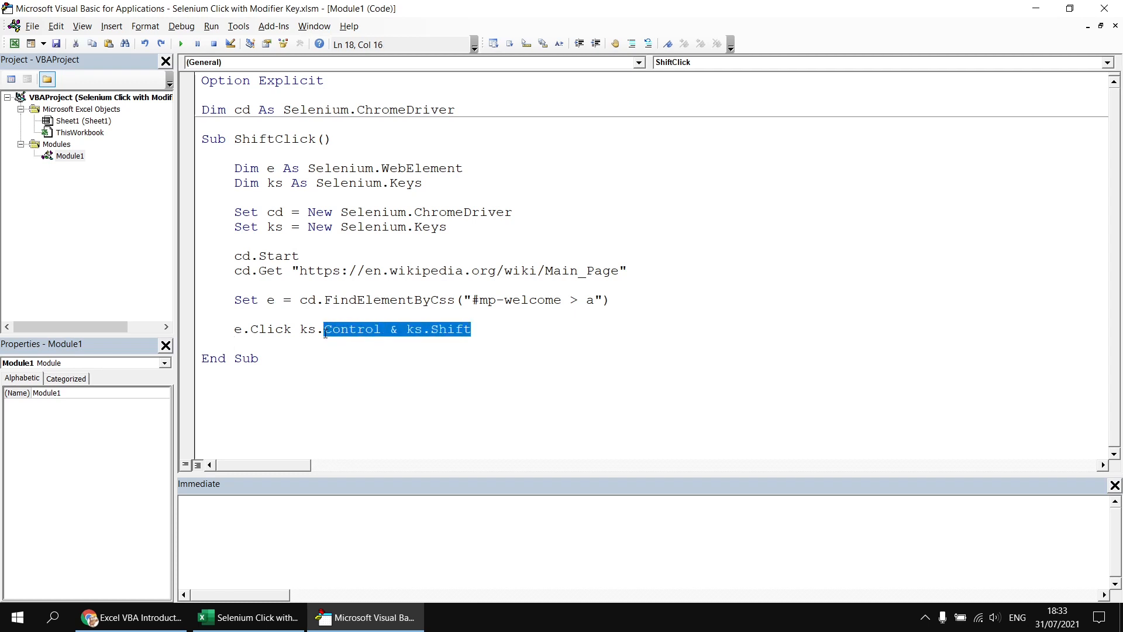
Step: Retype the e.Click modifier as ks.Alt
{"action": "type", "text": "al"}
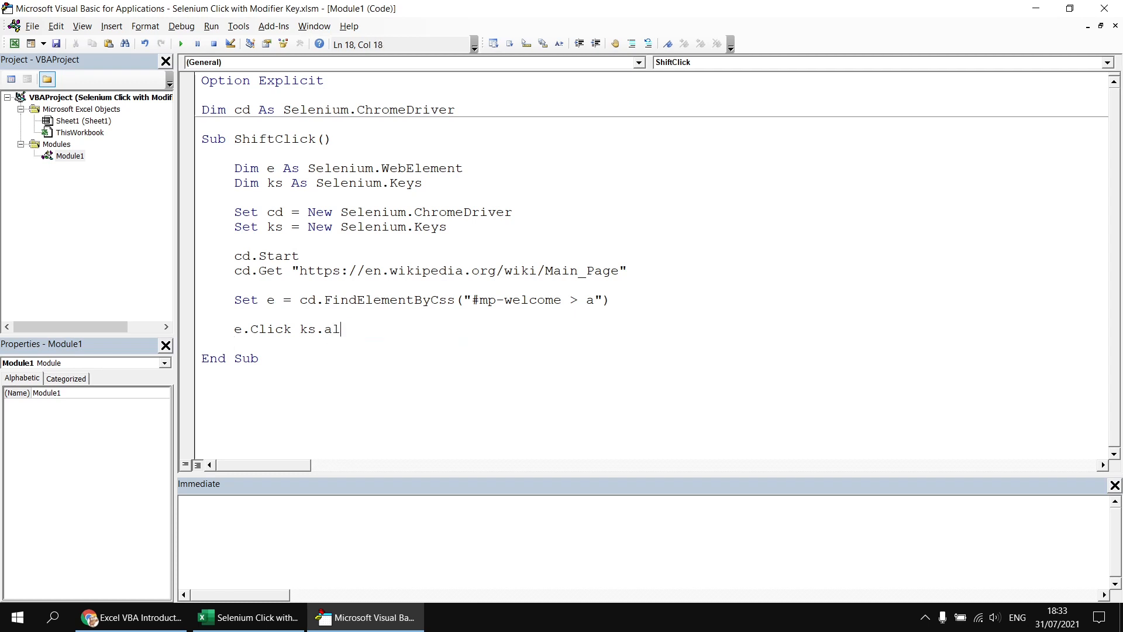
{"action": "type", "text": "t"}
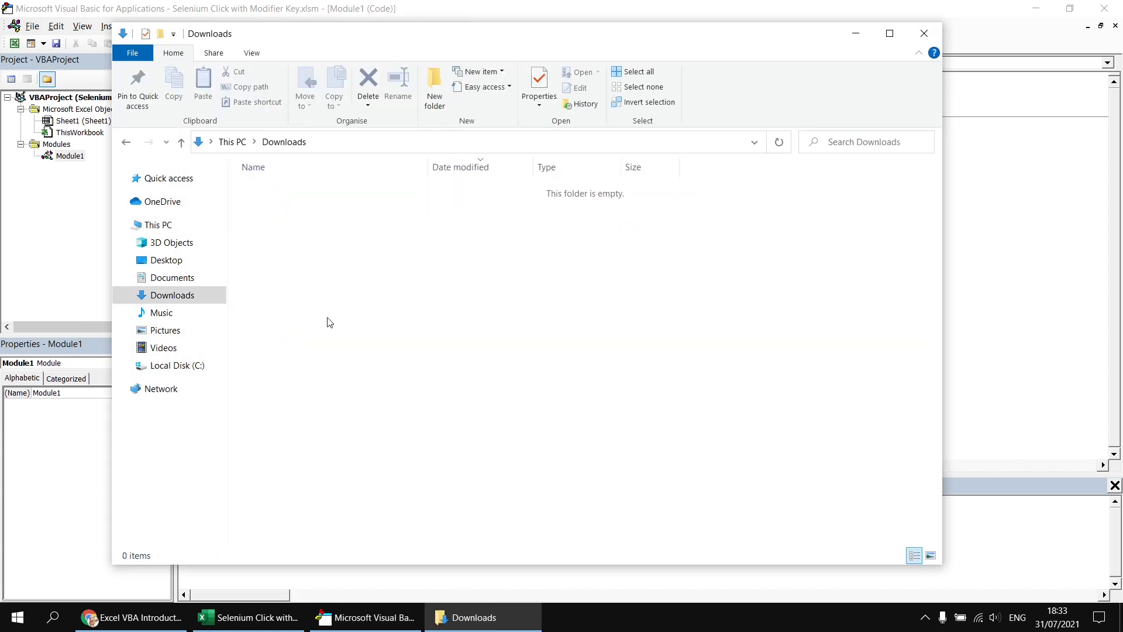
{"action": "mouse_move", "coordinate": [966, 218]}
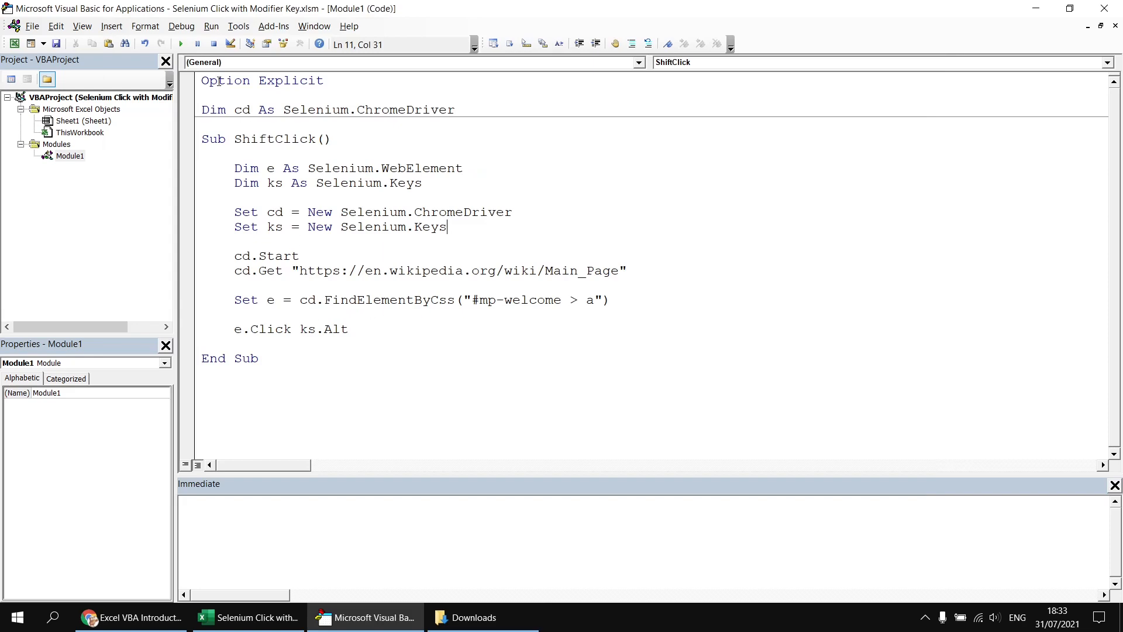
Step: Run the Alt-click macro and confirm Wikipedia.htm (962 KB) appears in Downloads
{"action": "left_click", "coordinate": [180, 44]}
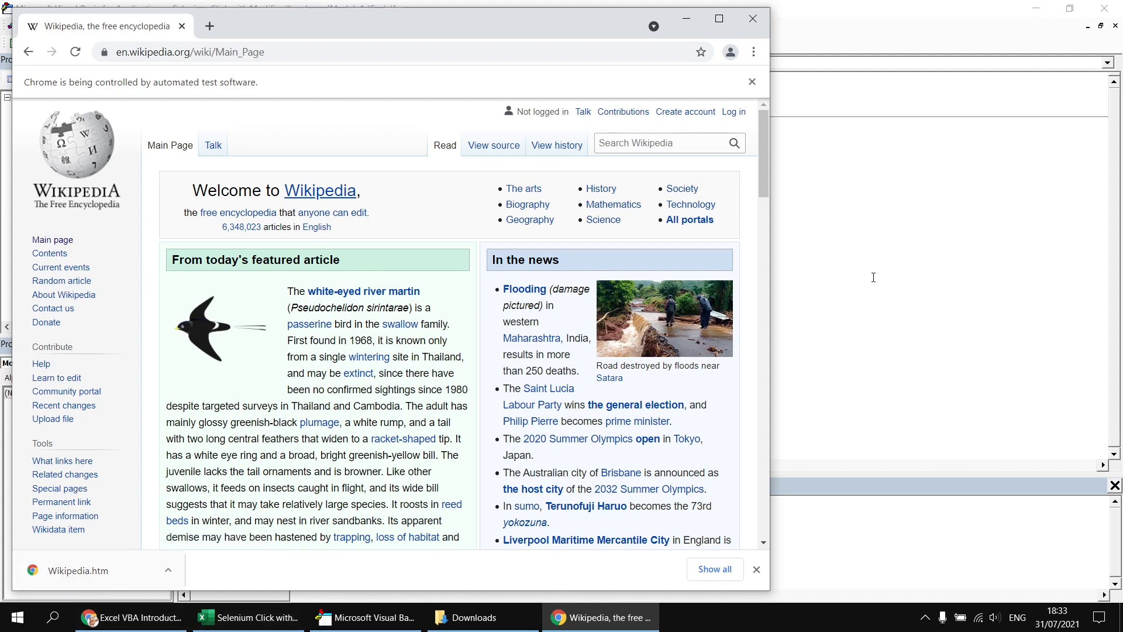
{"action": "left_click", "coordinate": [482, 616]}
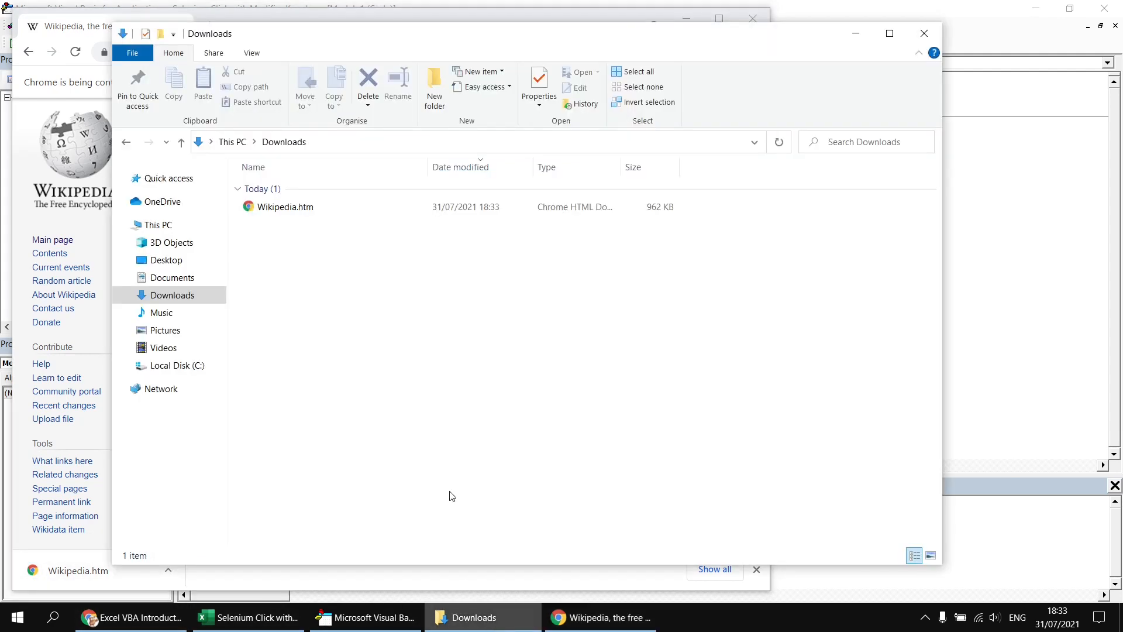
{"action": "mouse_move", "coordinate": [283, 207]}
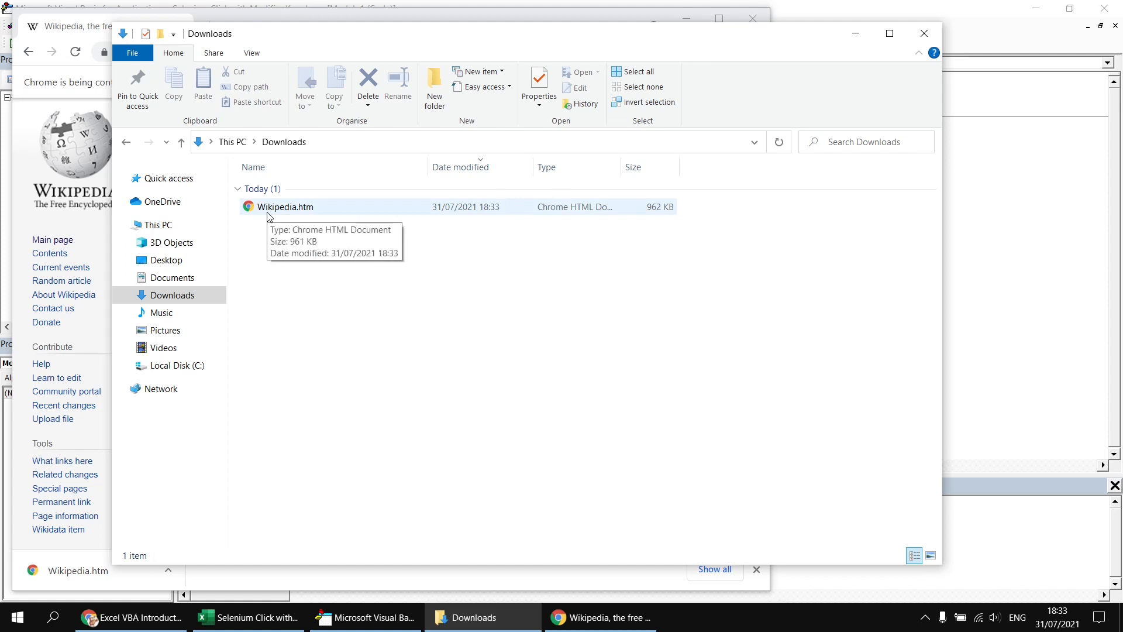
{"action": "left_click", "coordinate": [365, 616]}
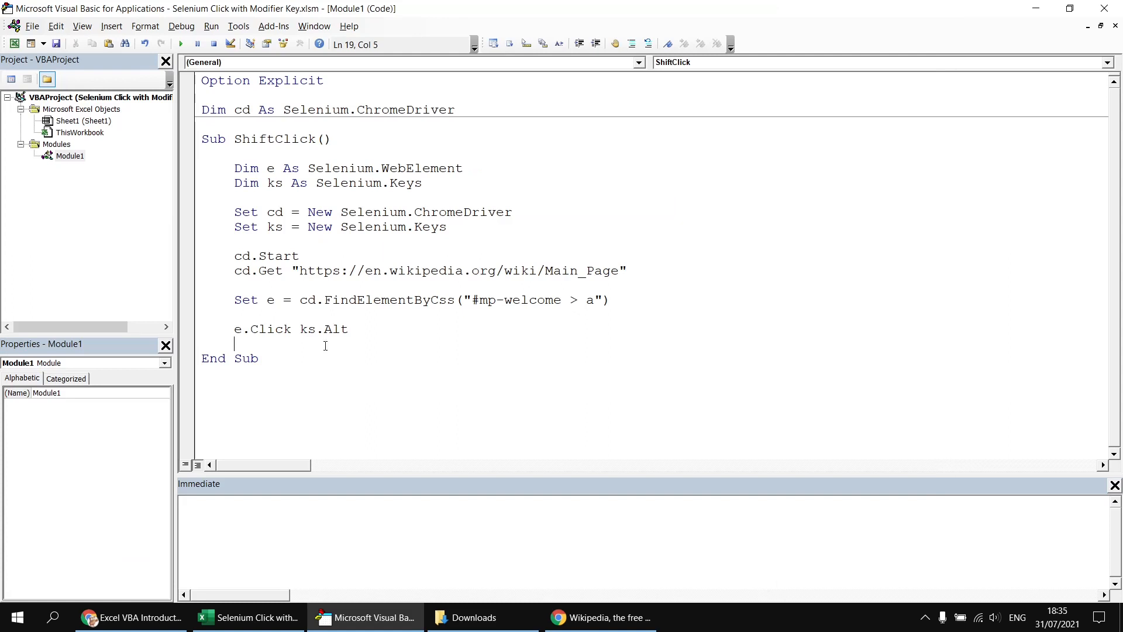
Step: Scroll YouTube to the viewer comment about shift-clicking a link
{"action": "left_click", "coordinate": [130, 617]}
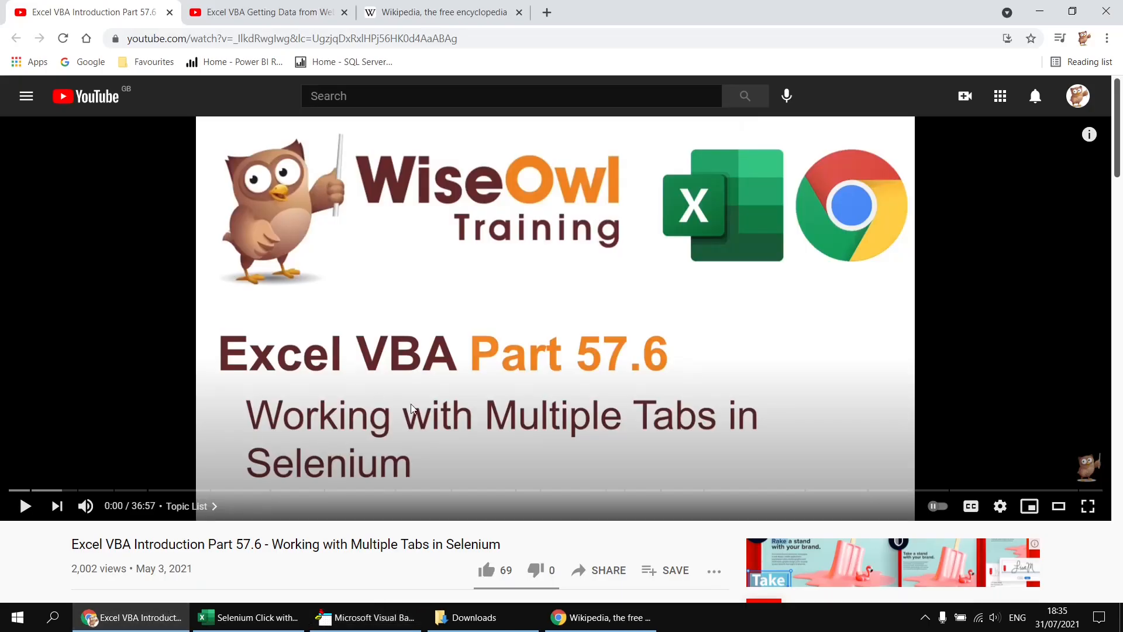
{"action": "scroll", "scroll_direction": "down", "scroll_amount": 3}
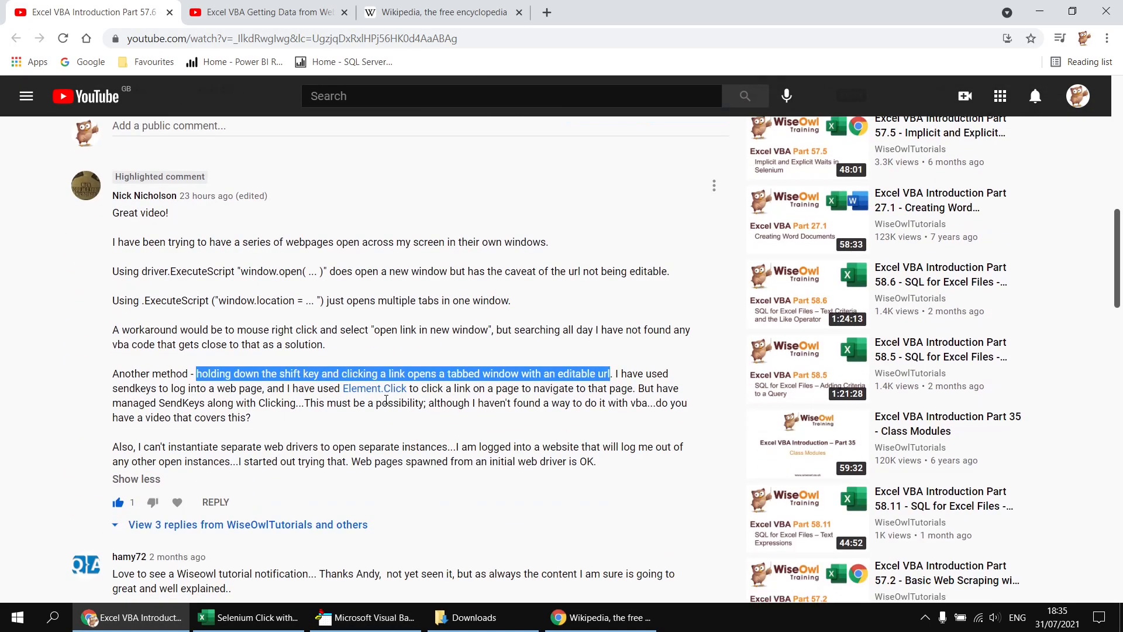